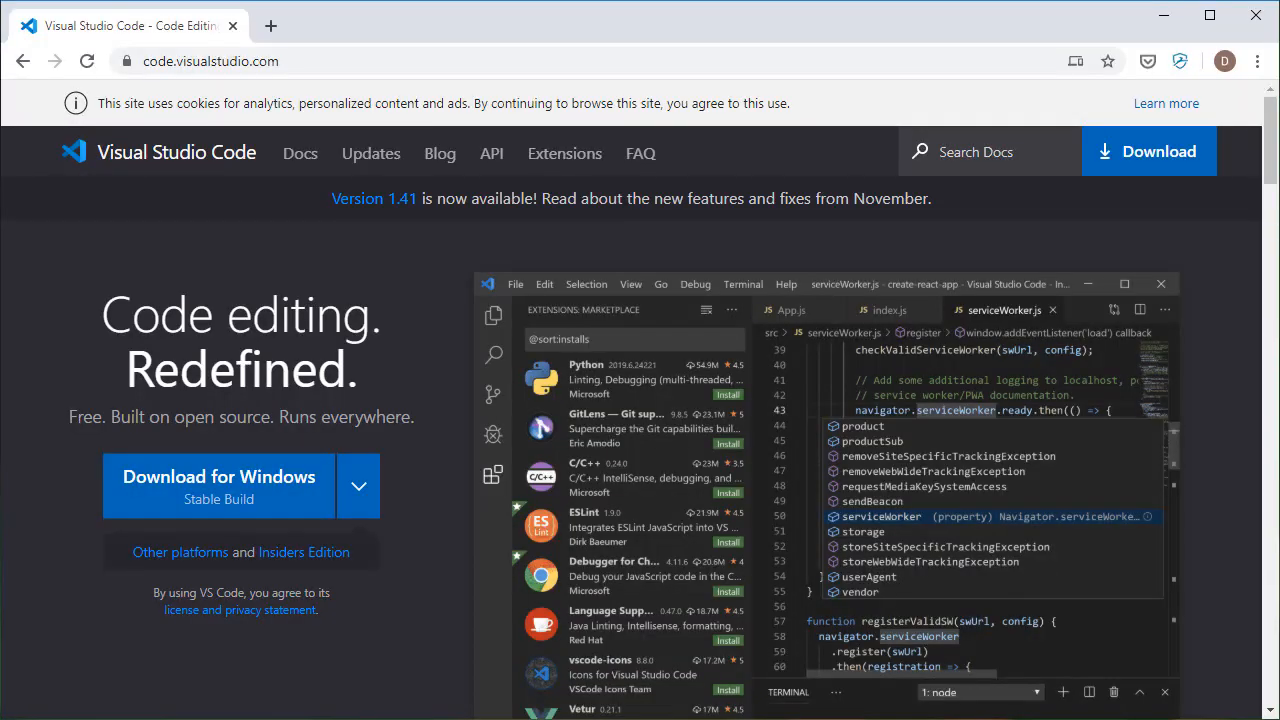
pyautogui.moveTo(179, 200)
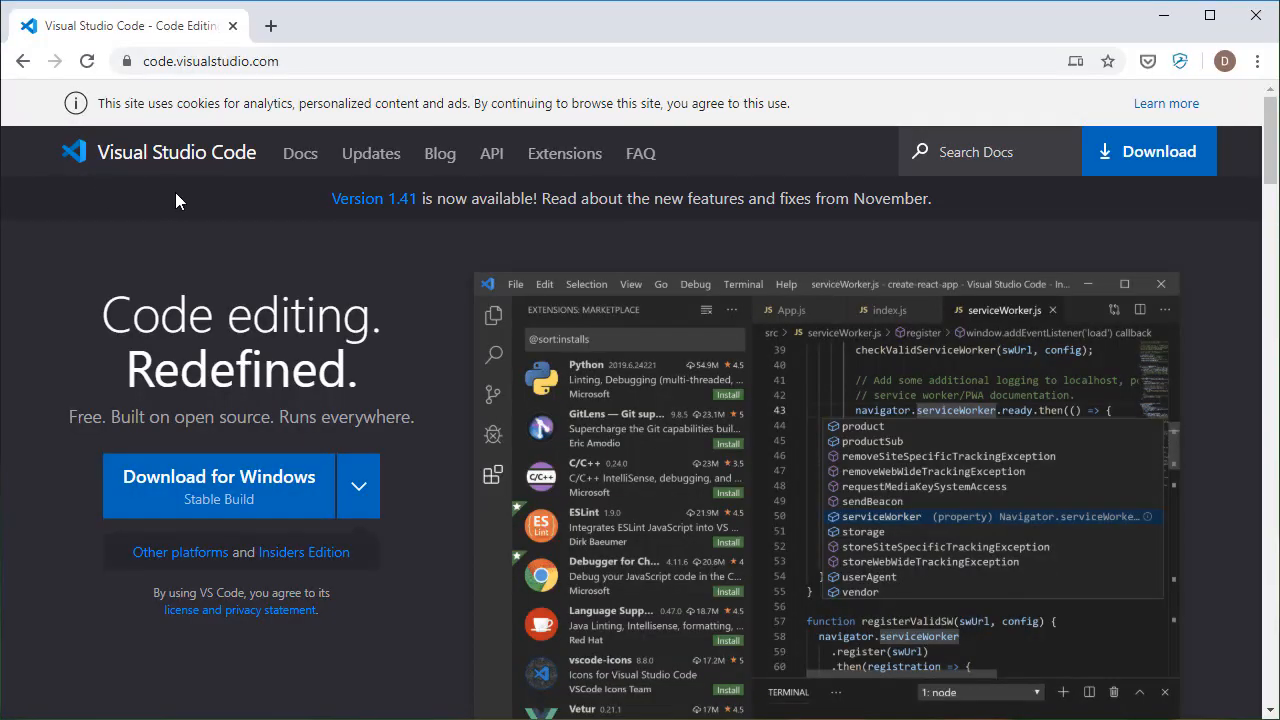
pyautogui.moveTo(82, 305)
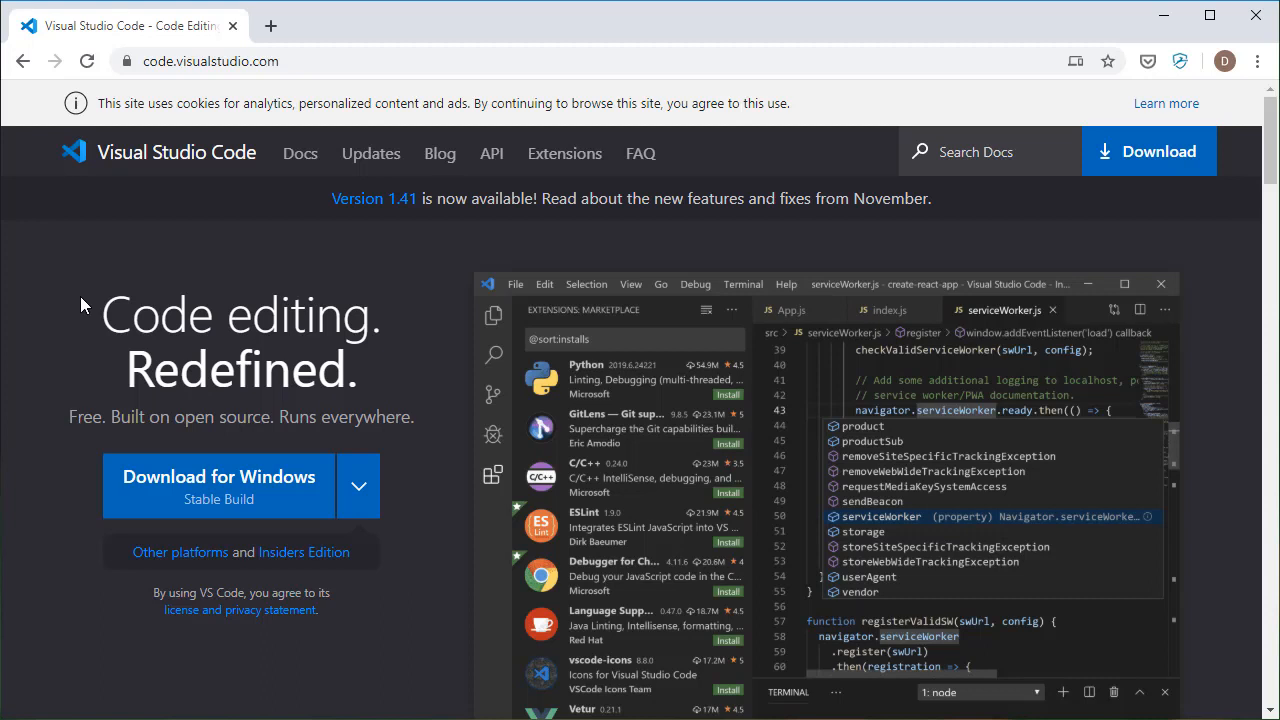
pyautogui.moveTo(168, 325)
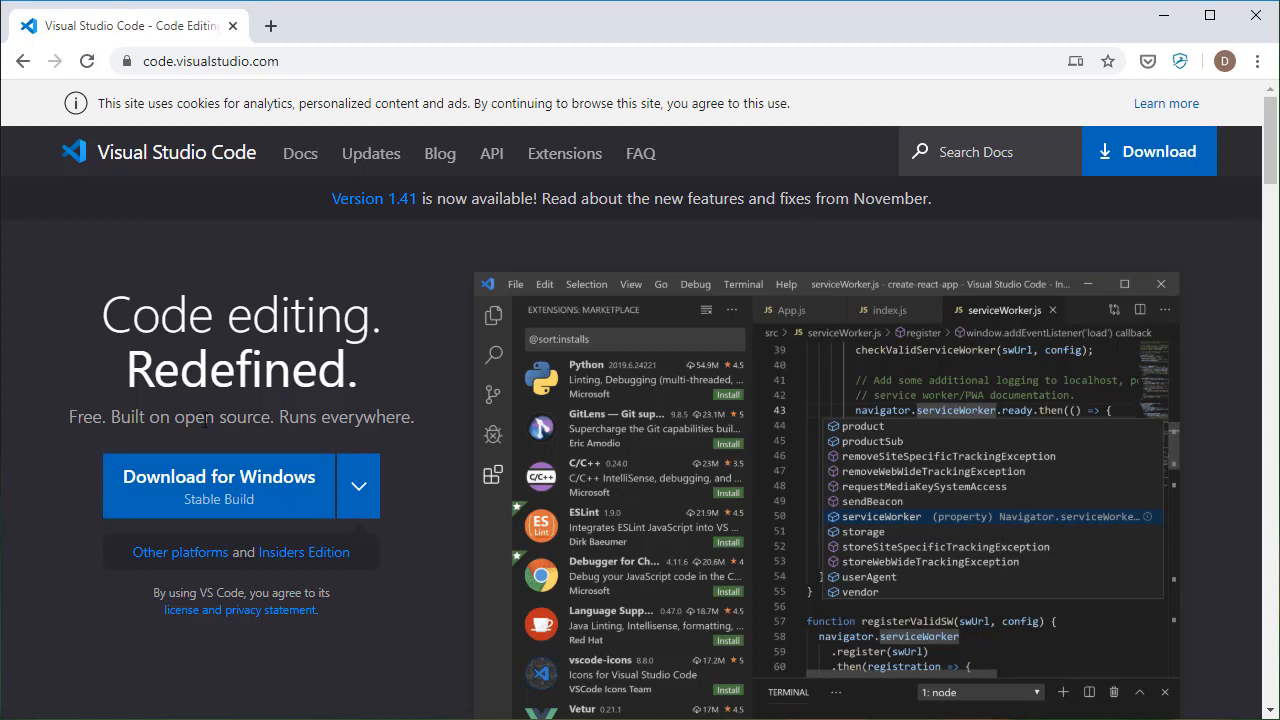
# Download the Windows VS Code installer, accept the license, keep the default folder, and add a desktop icon.
pyautogui.click(218, 476)
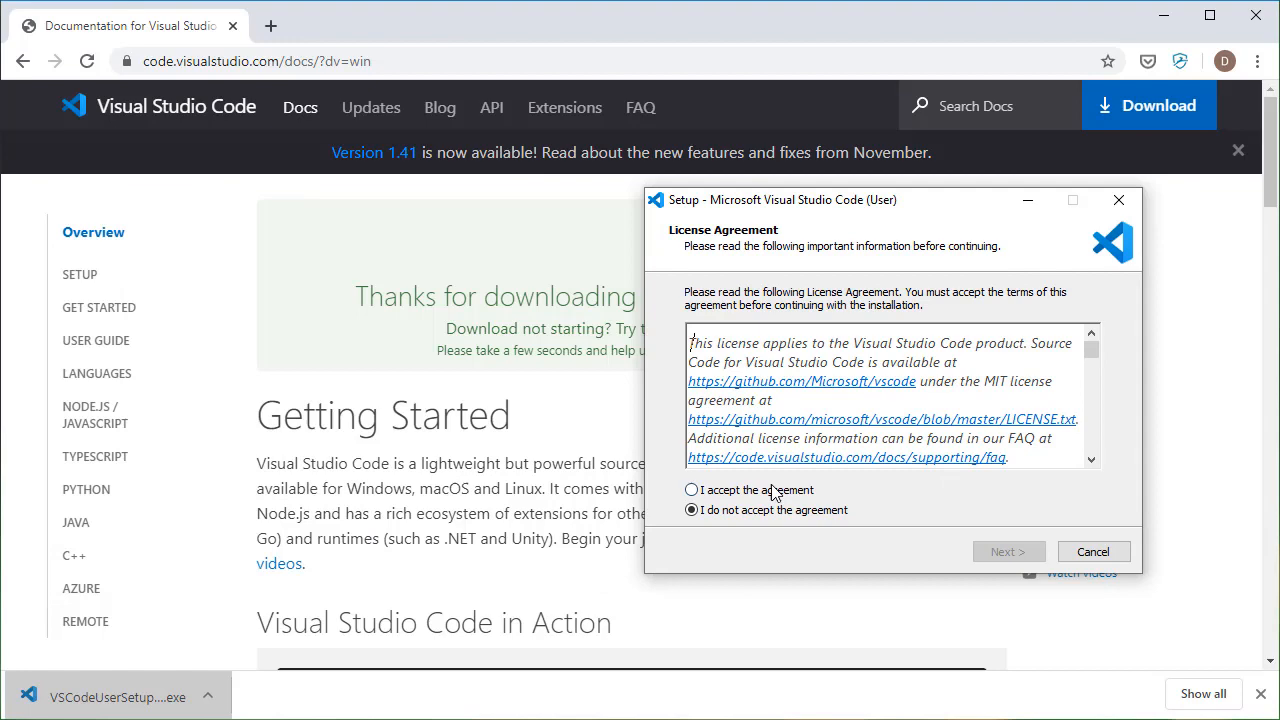
pyautogui.click(691, 489)
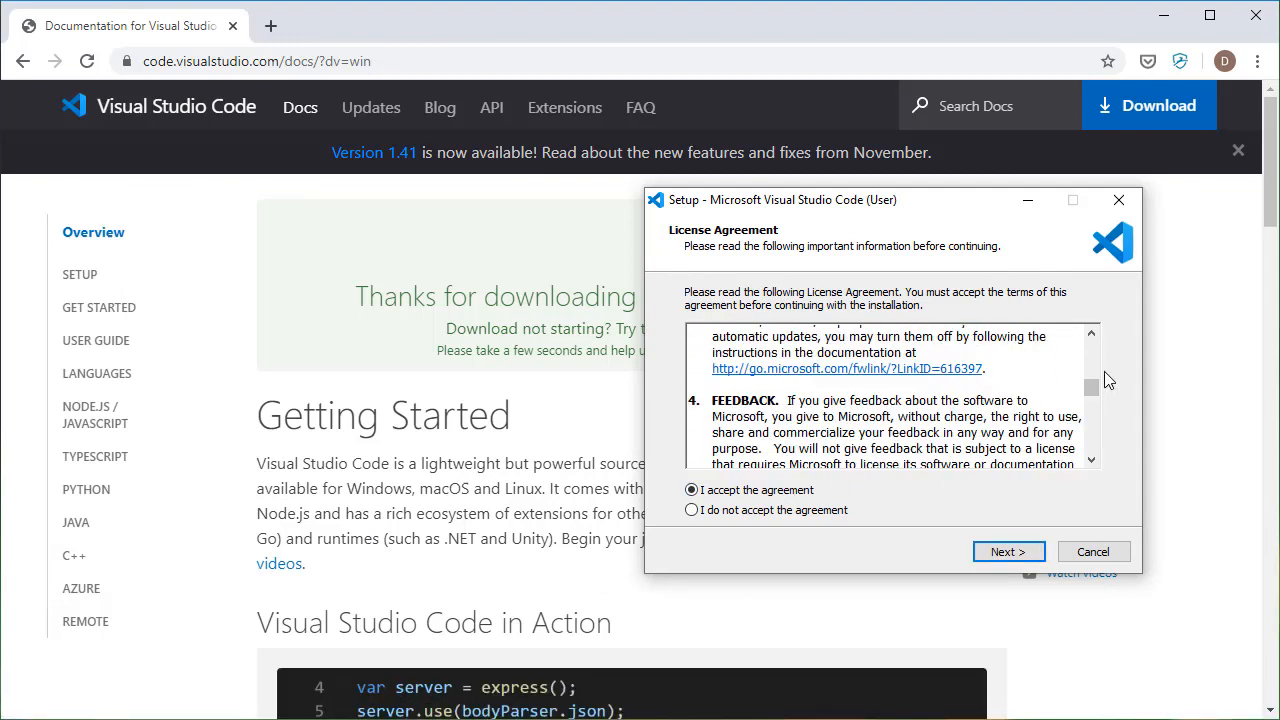
pyautogui.click(1008, 551)
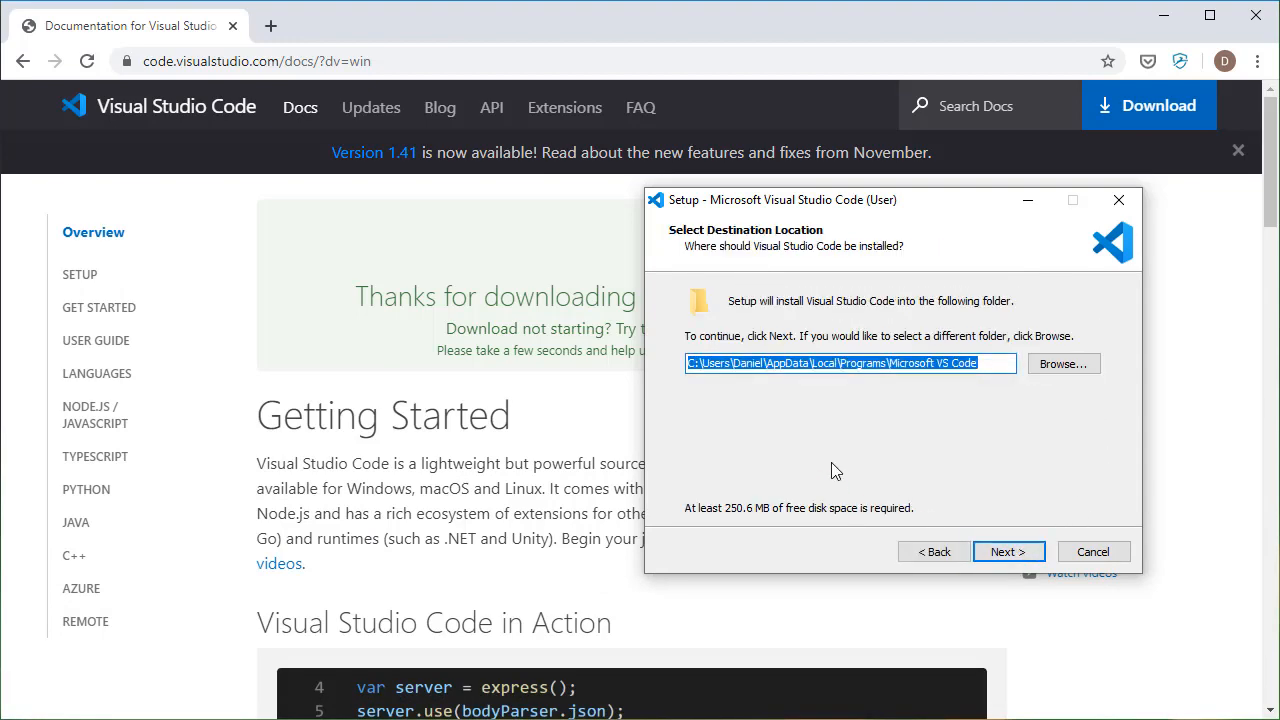
pyautogui.click(1008, 551)
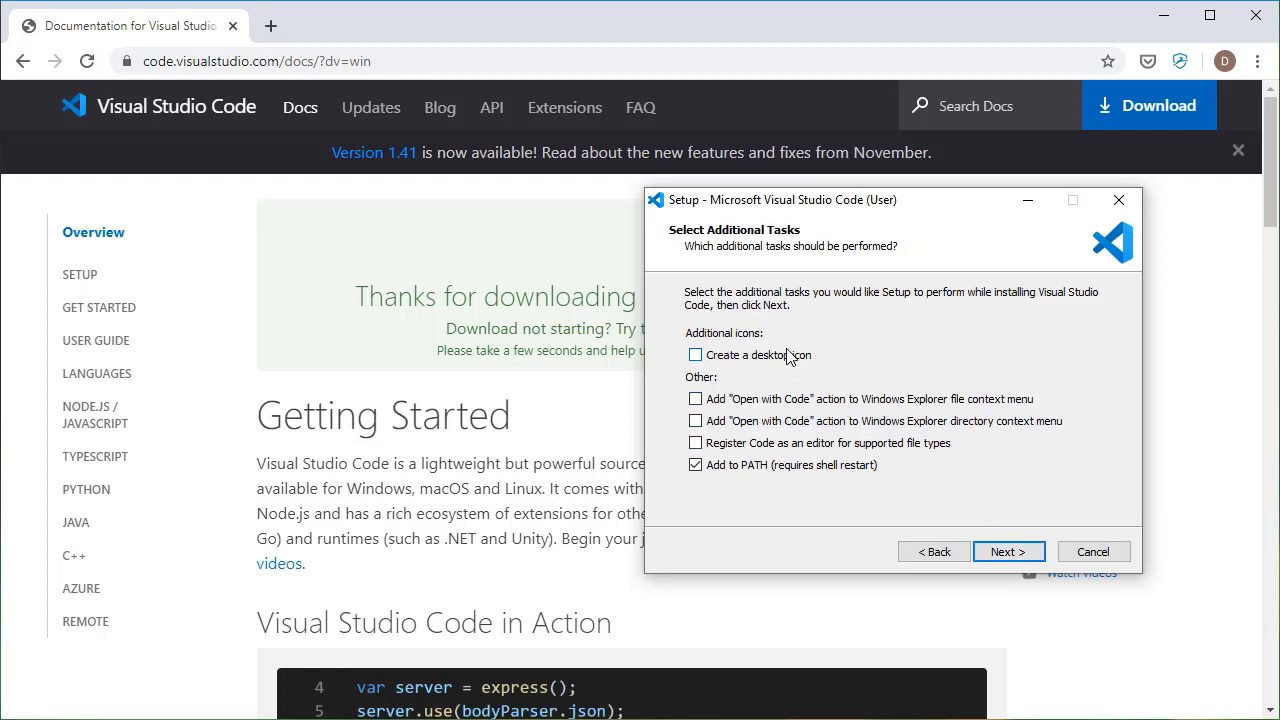
pyautogui.click(695, 354)
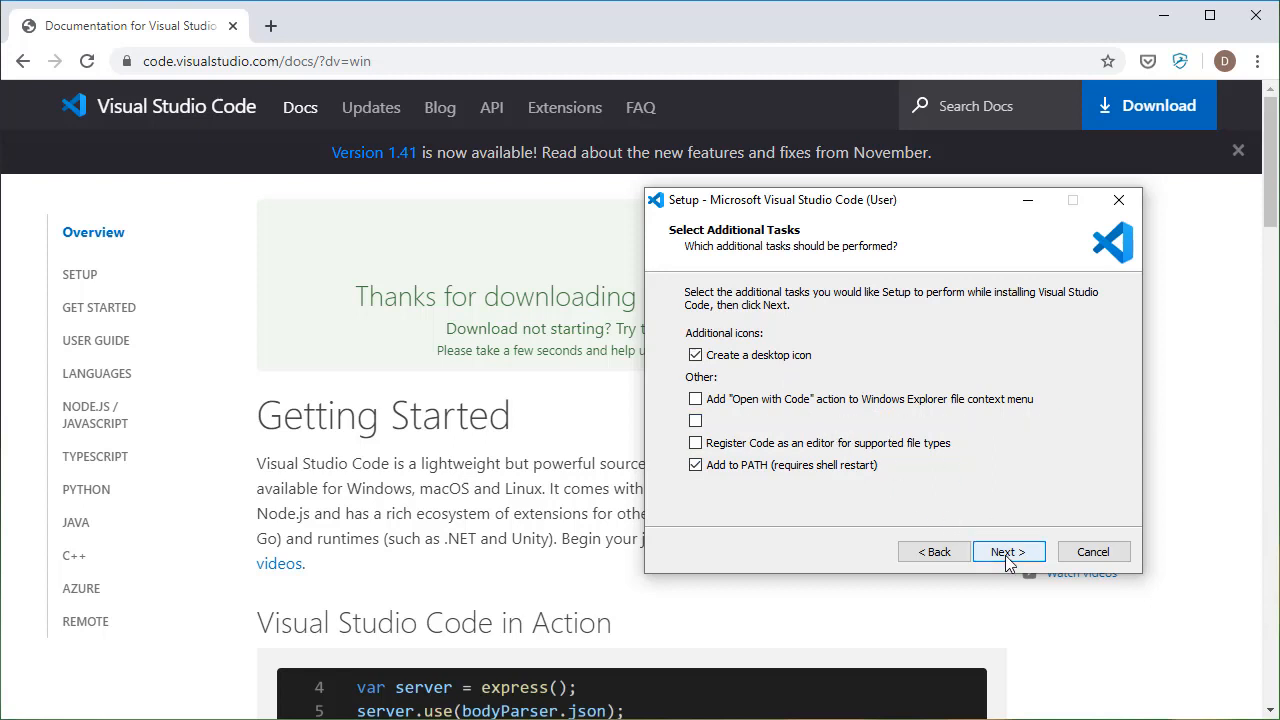
pyautogui.click(1008, 551)
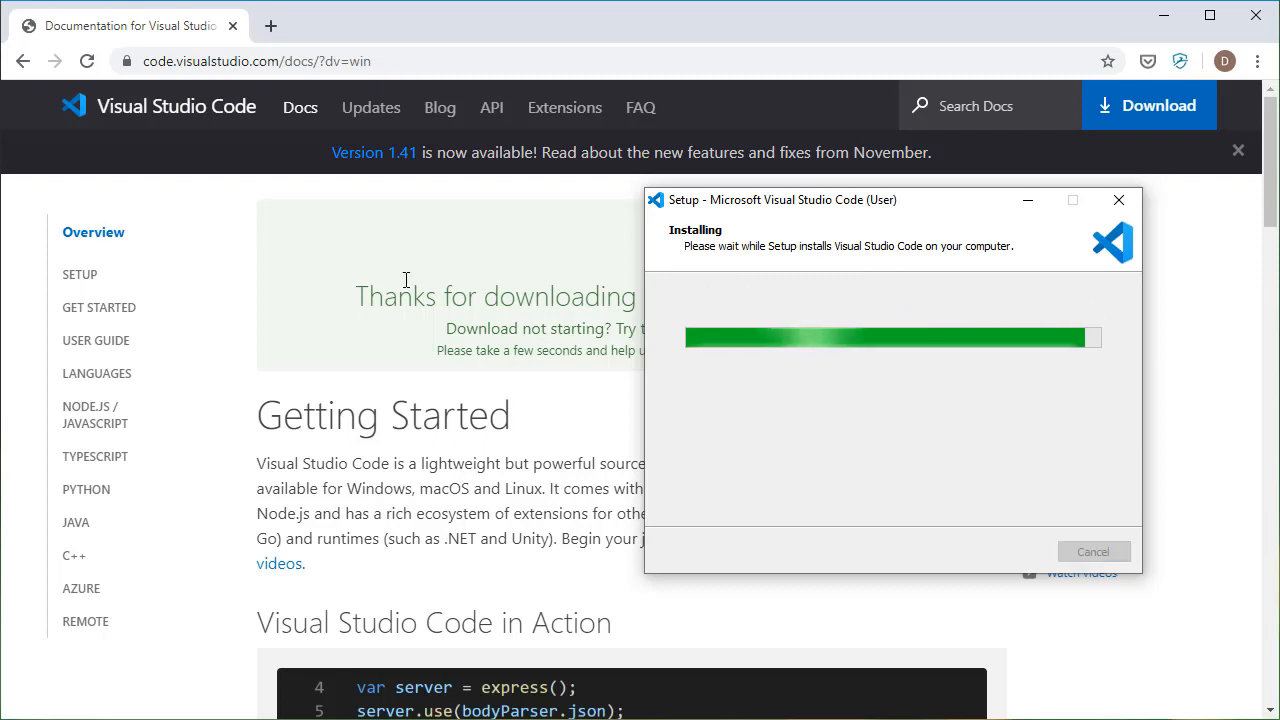
pyautogui.moveTo(820, 414)
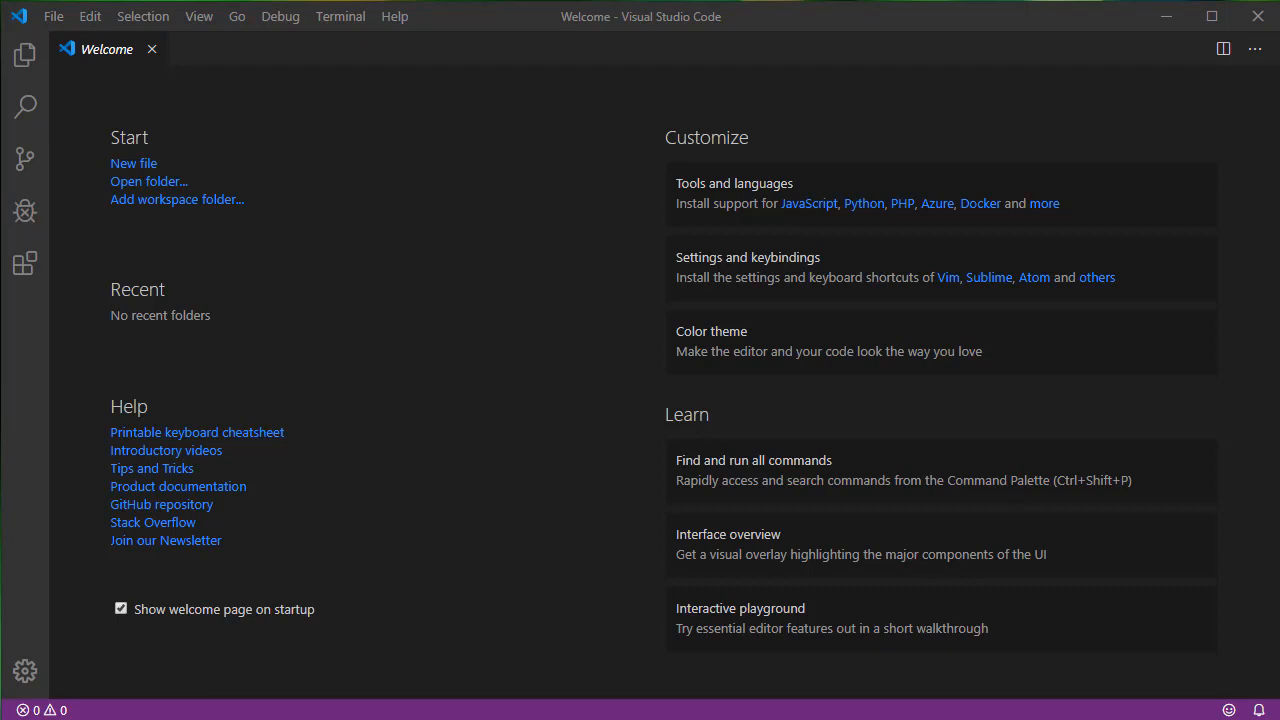
pyautogui.moveTo(1151, 571)
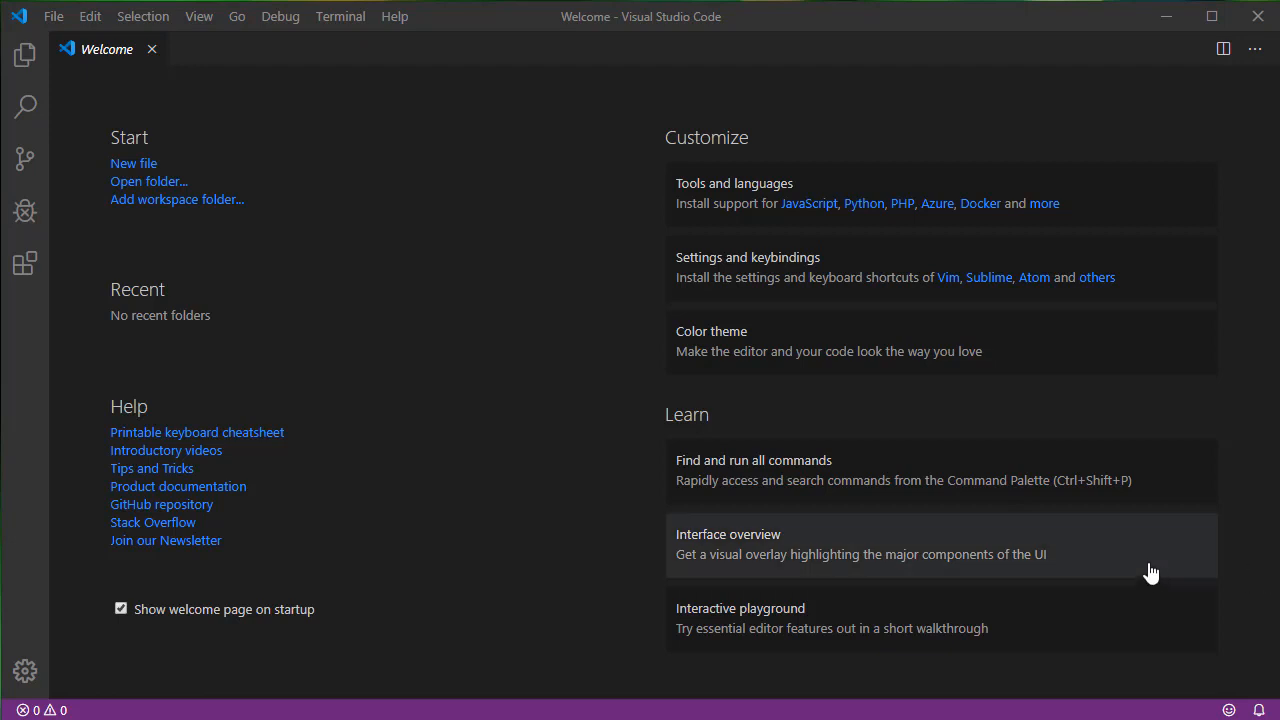
pyautogui.moveTo(678, 531)
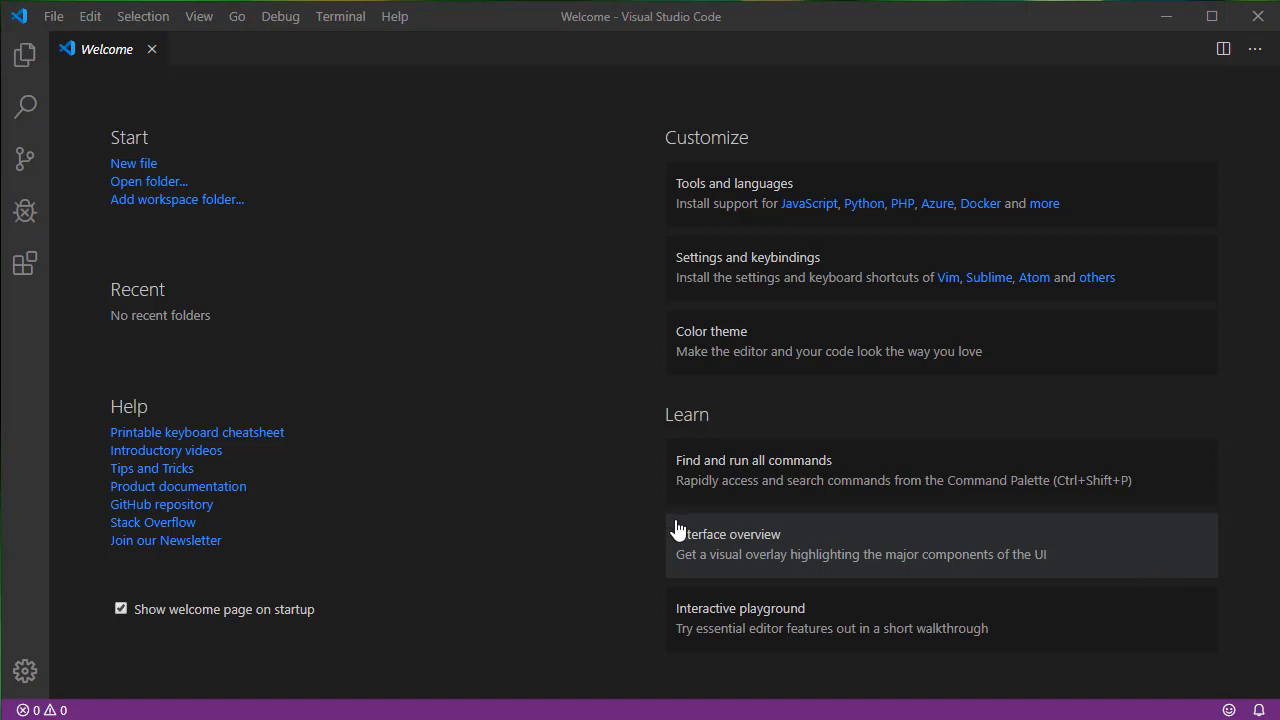
pyautogui.moveTo(333, 33)
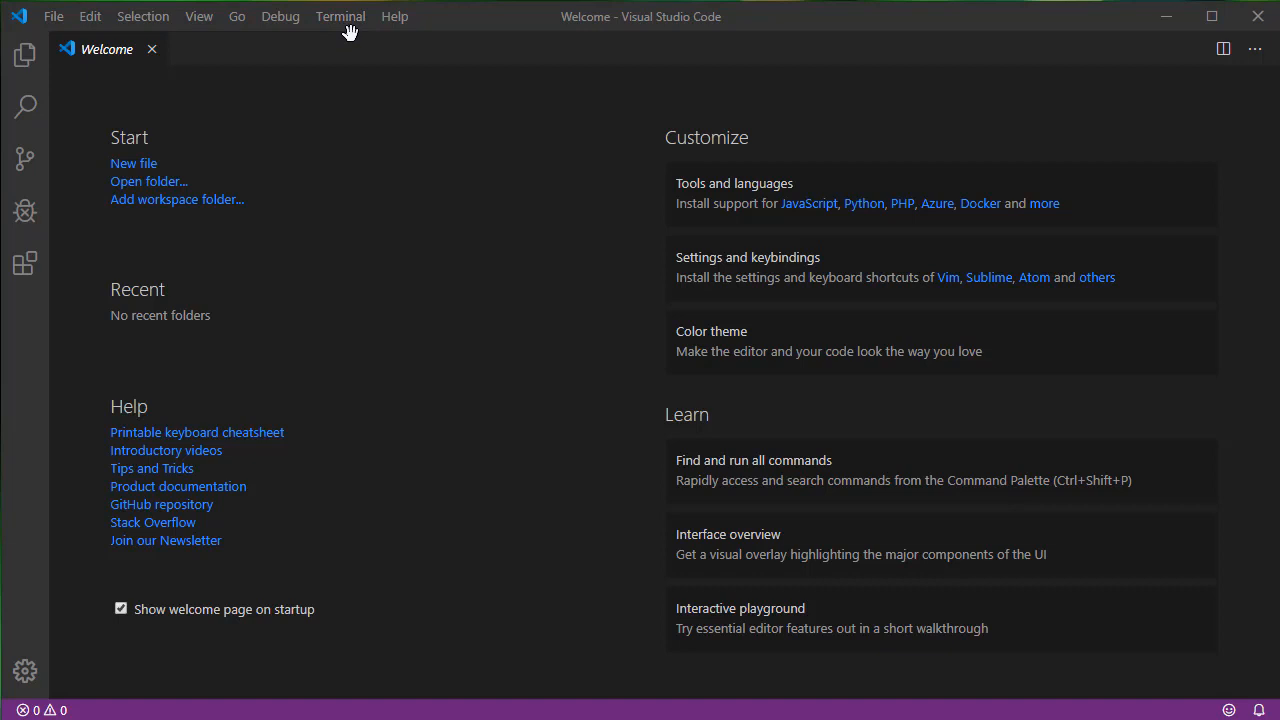
pyautogui.moveTo(359, 46)
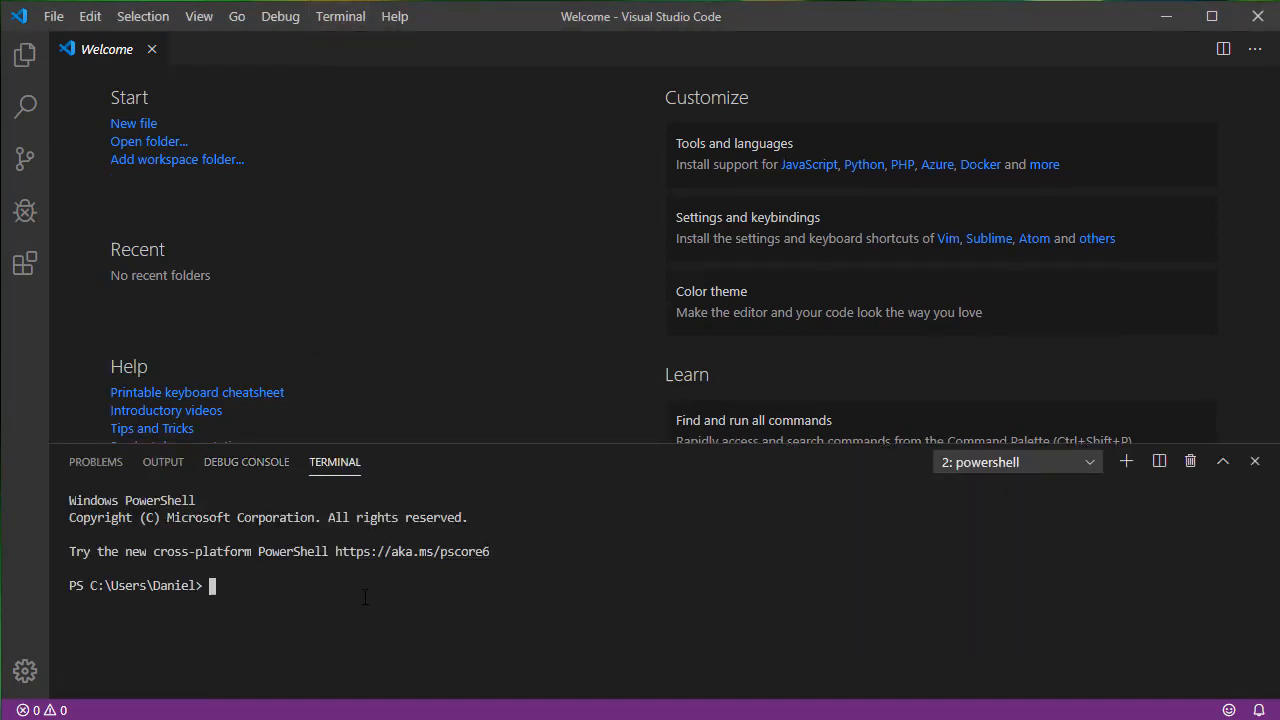
# Switch the terminal to the D: drive and install the FNA template with dotnet new -i.
pyautogui.write('D:')
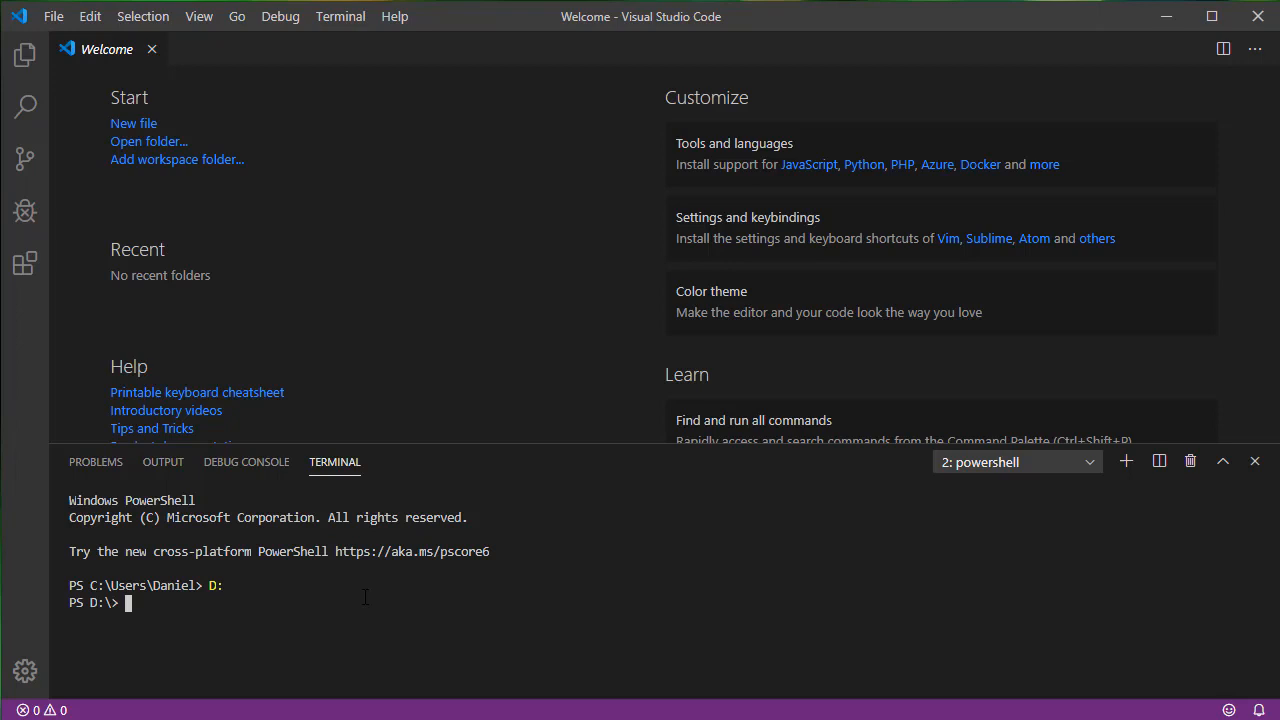
pyautogui.write('d')
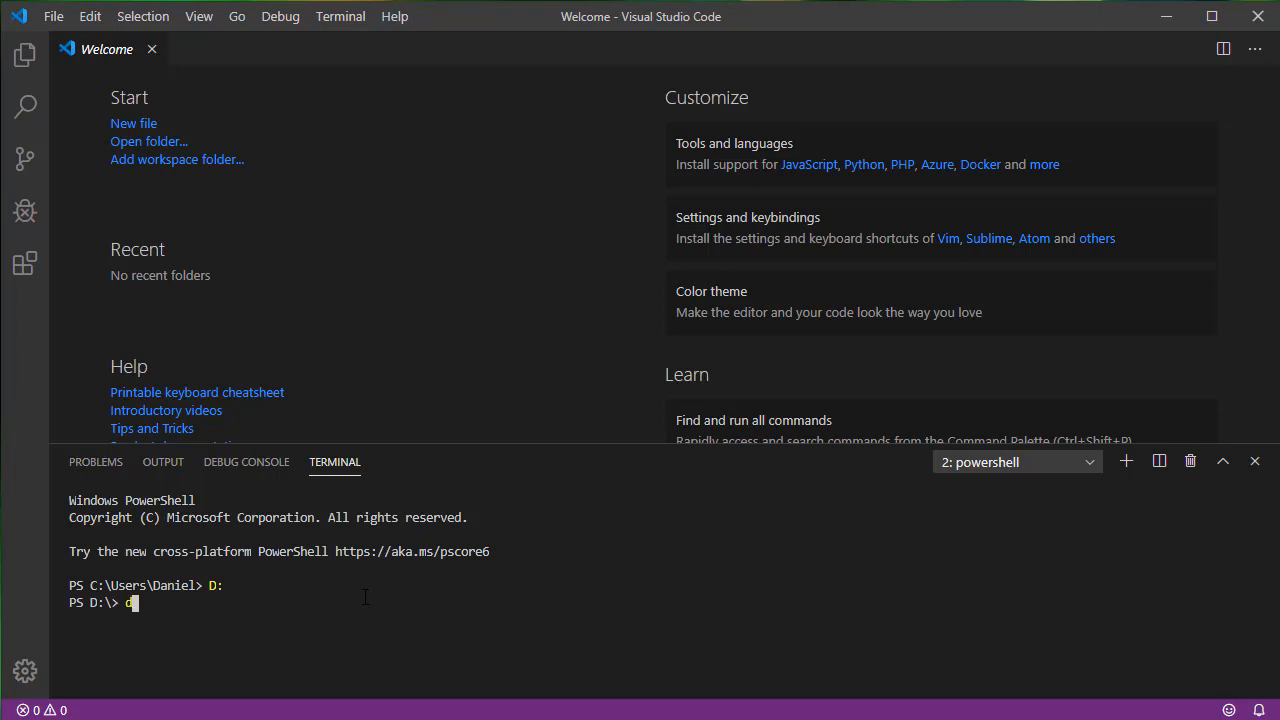
pyautogui.write('dotnet')
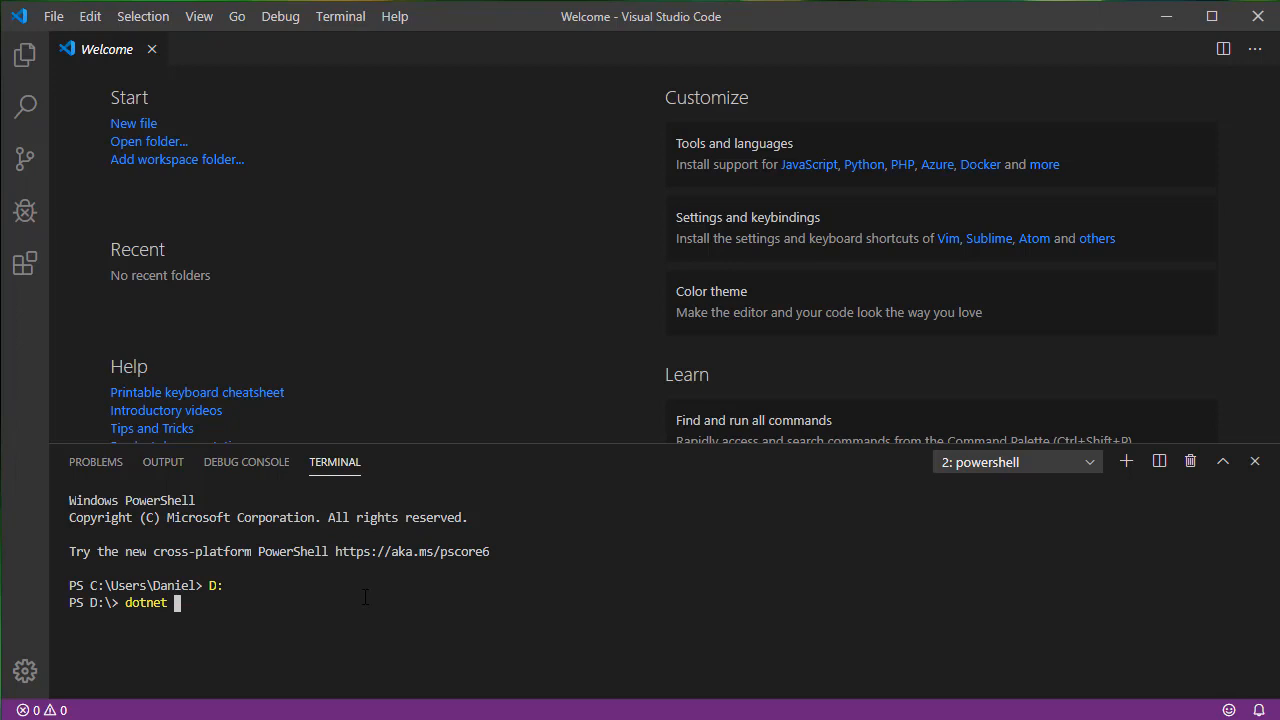
pyautogui.write('n')
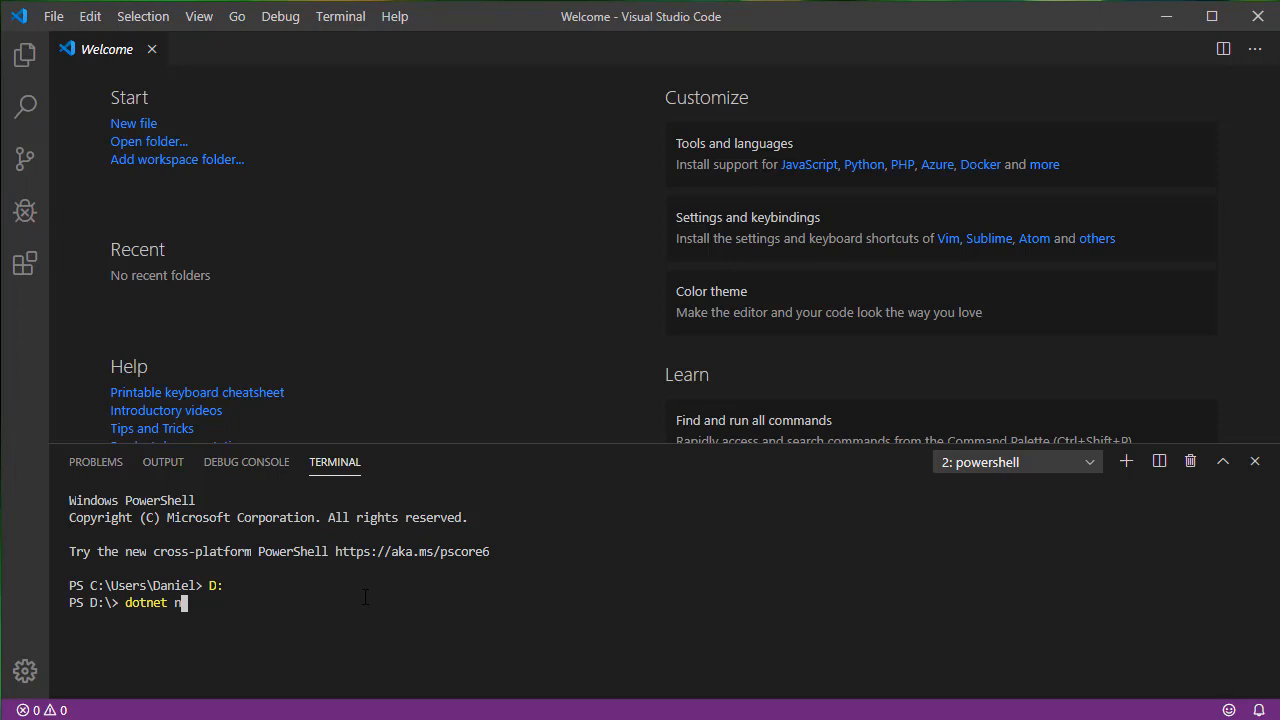
pyautogui.write('ew')
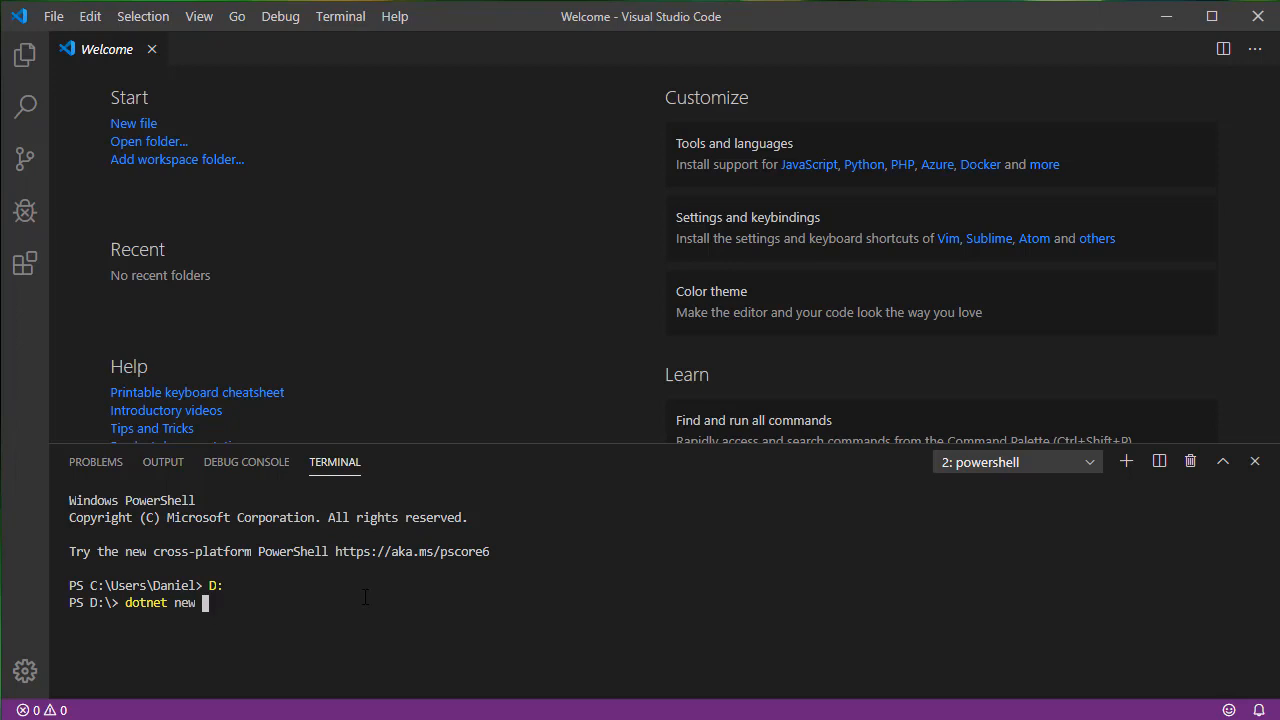
pyautogui.write('-i FNA.Te')
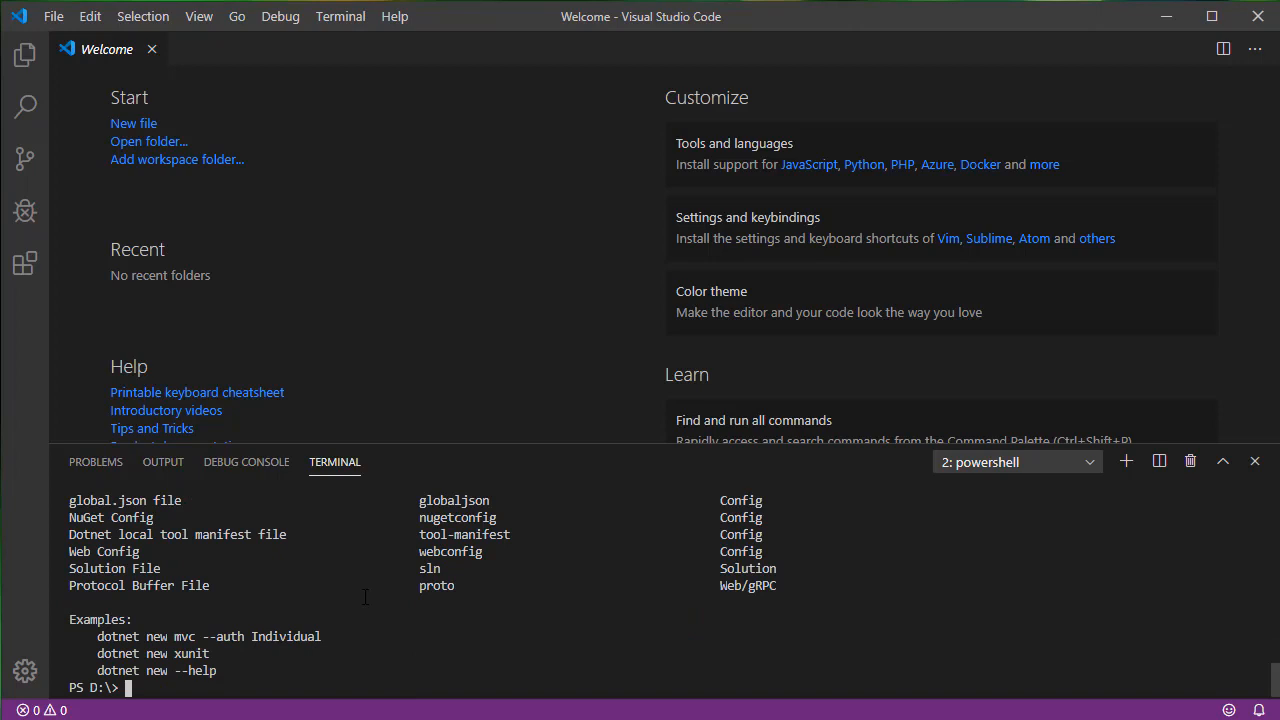
pyautogui.write('dotnew')
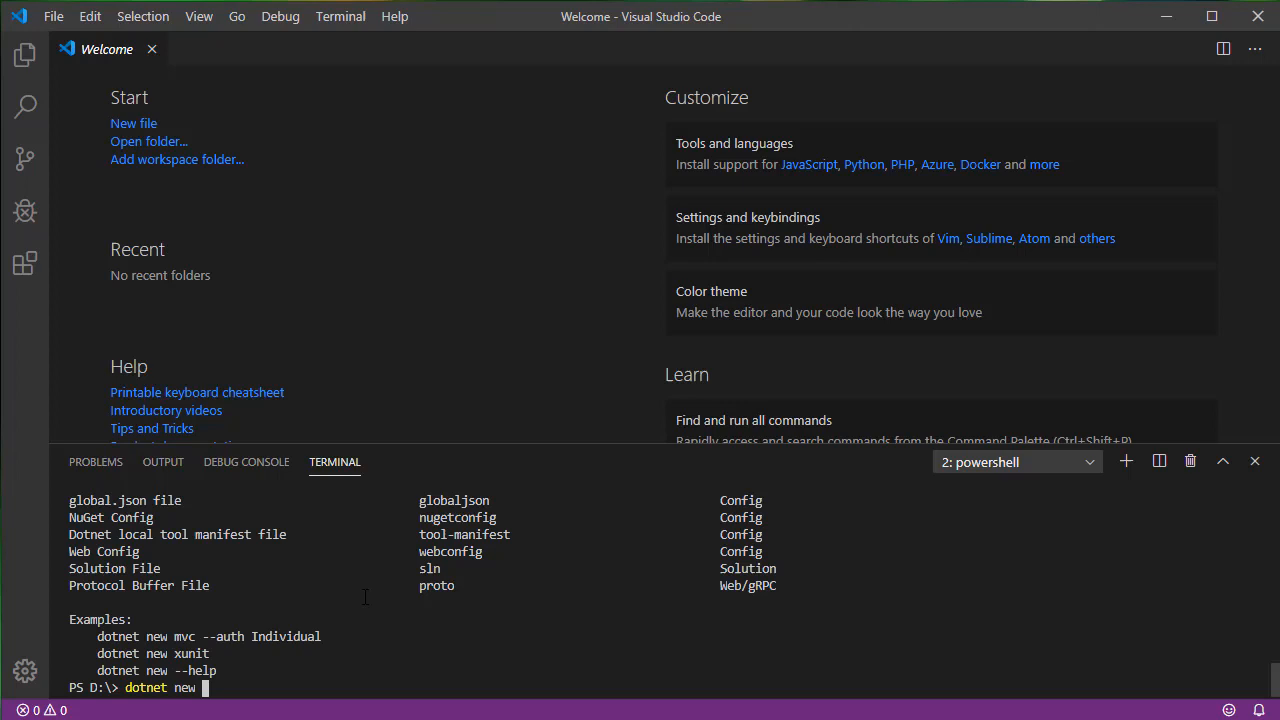
# Create the BlueScreen FNA project with 'dotnet new fna -n BlueScreen'.
pyautogui.write('fna')
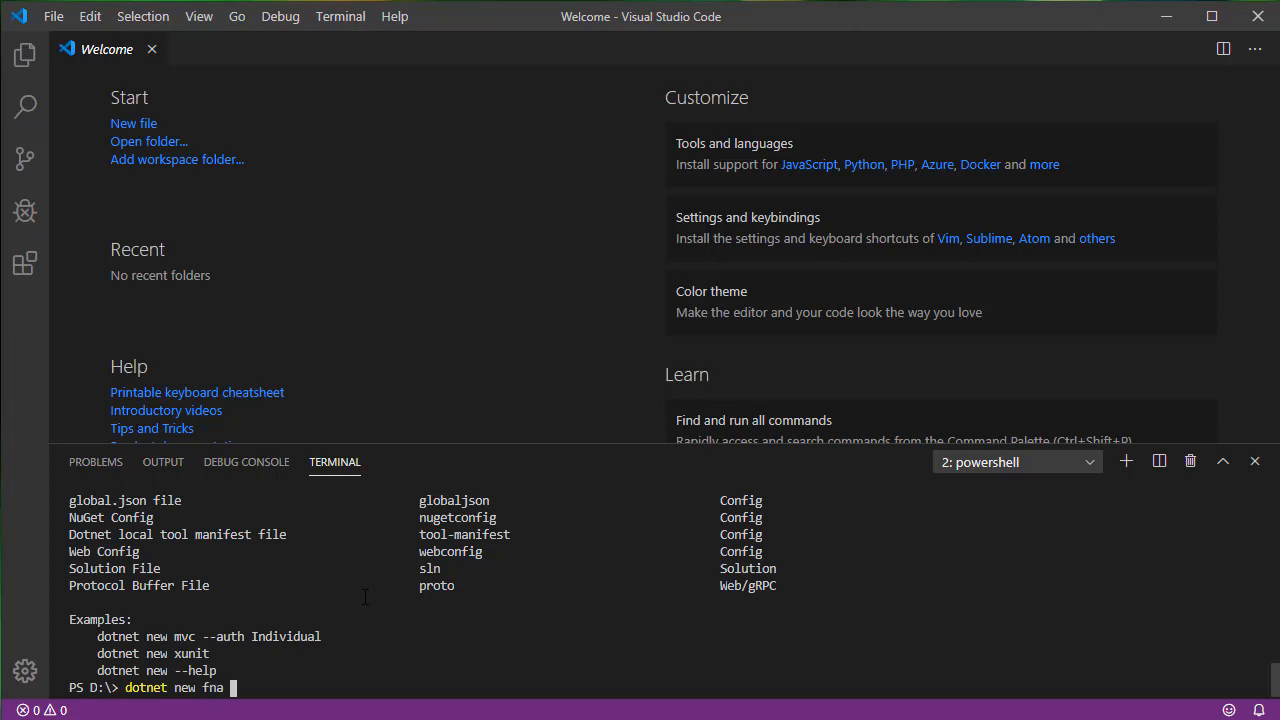
pyautogui.write('-n')
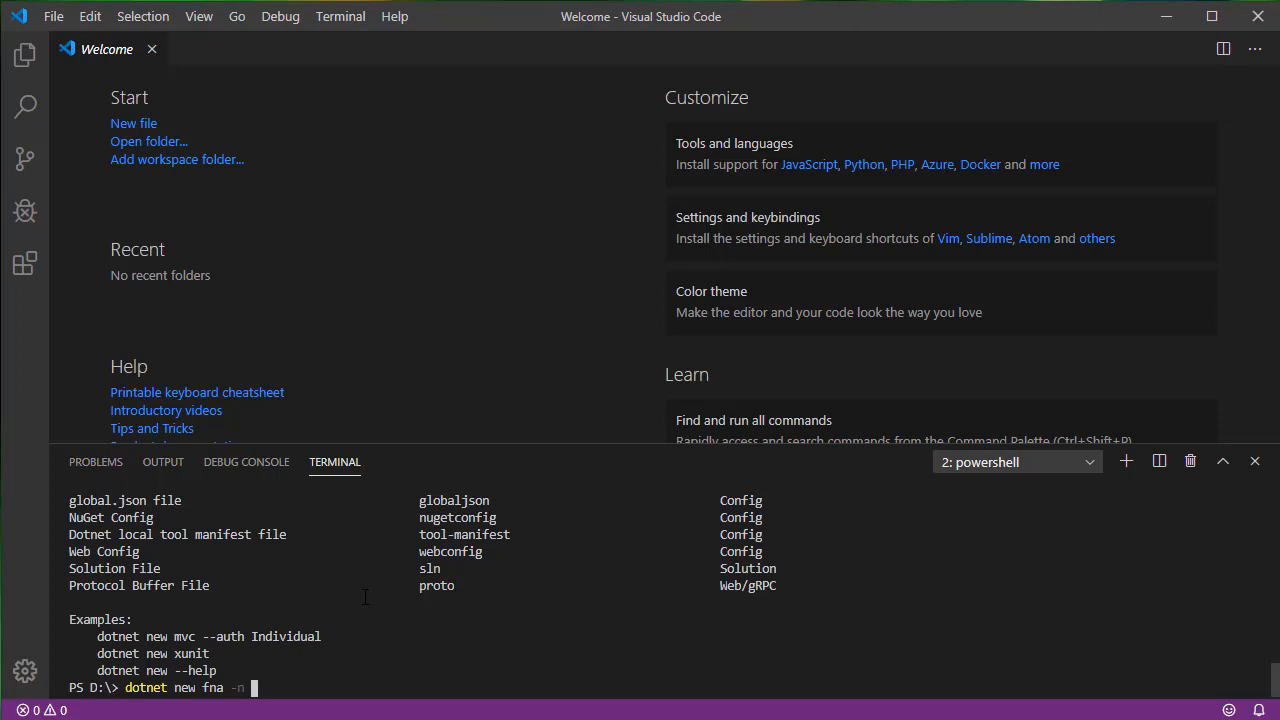
pyautogui.write('BlueScreen')
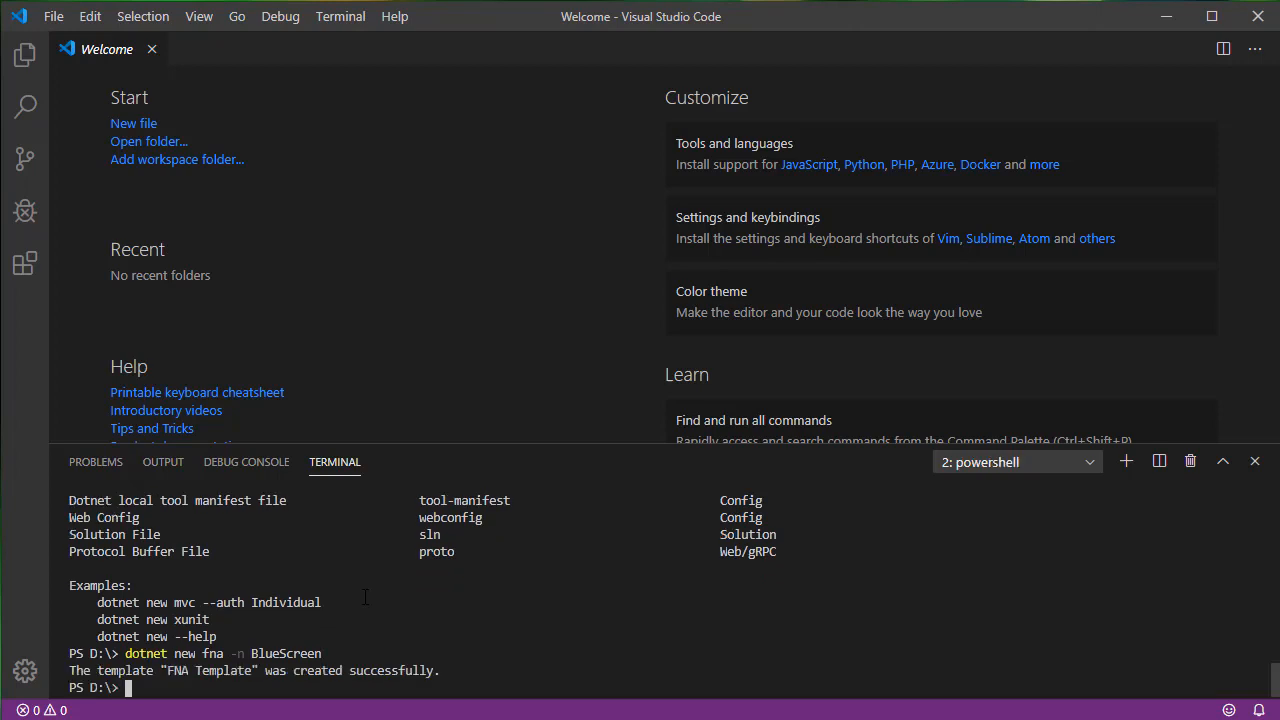
# Change into the BlueScreen folder and open it in VS Code with 'code .'.
pyautogui.write('cd BlueScreen')
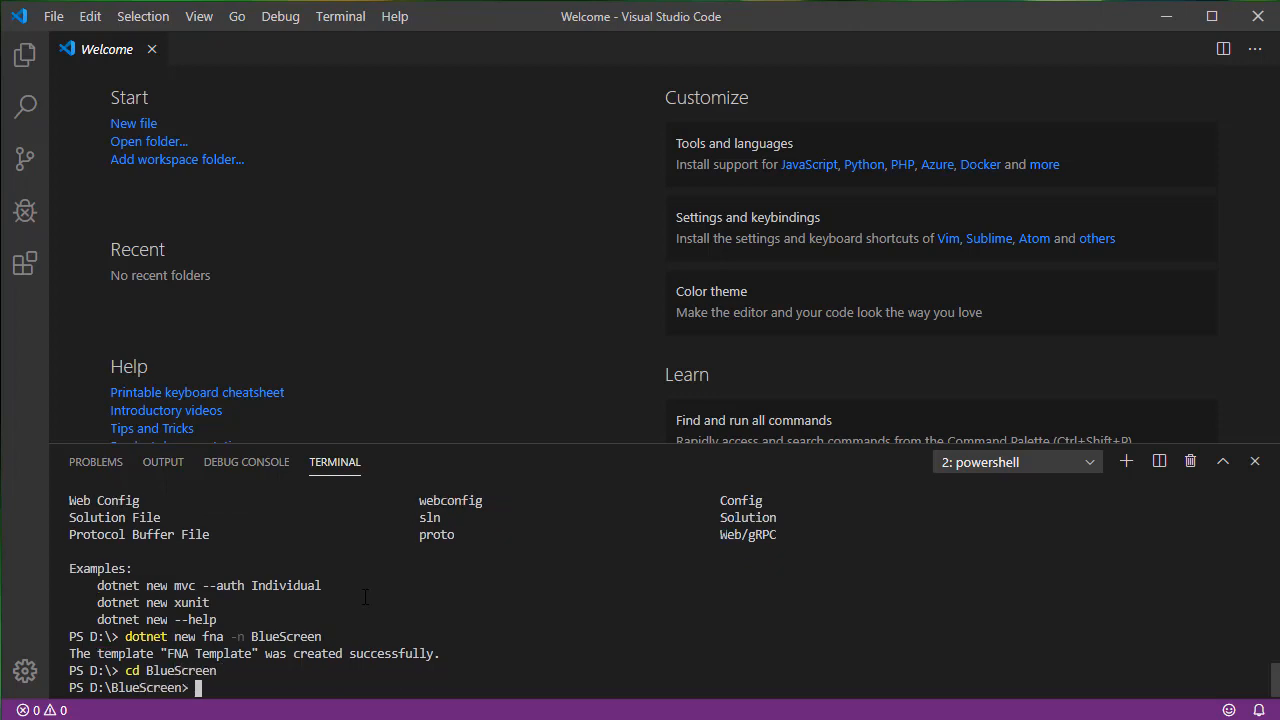
pyautogui.write('code . --a')
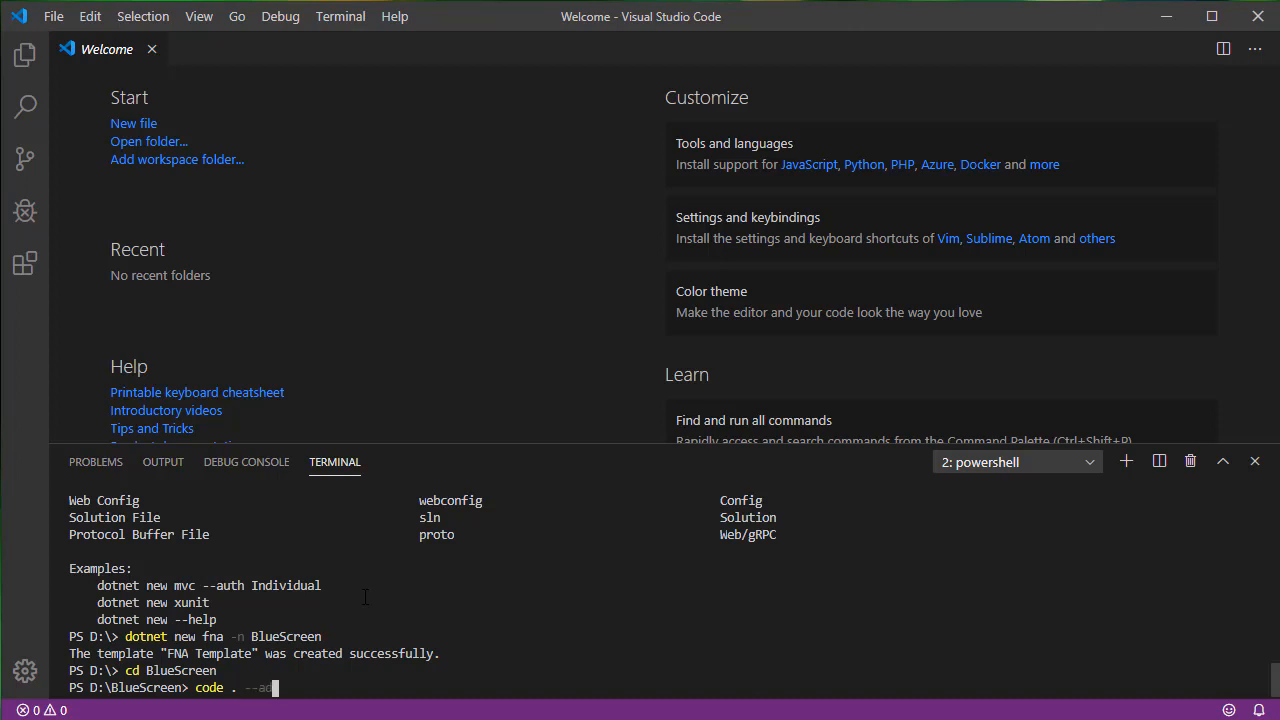
pyautogui.write('d')
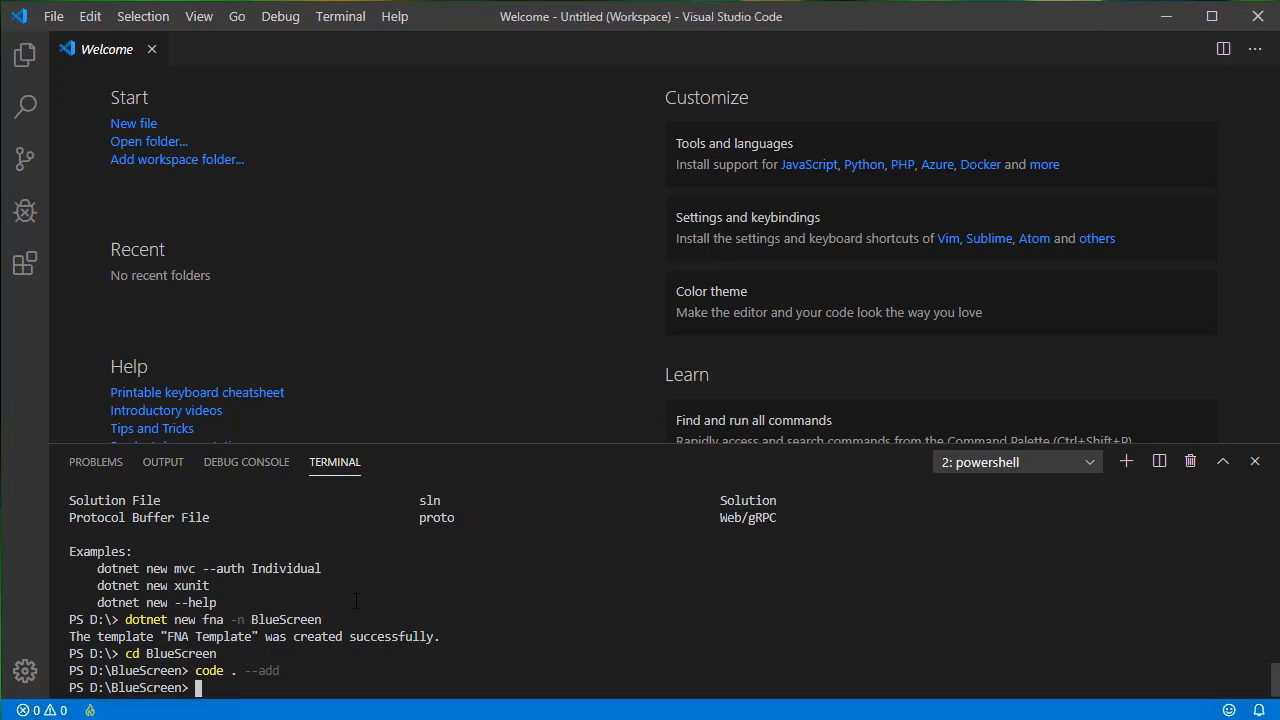
pyautogui.write('code .')
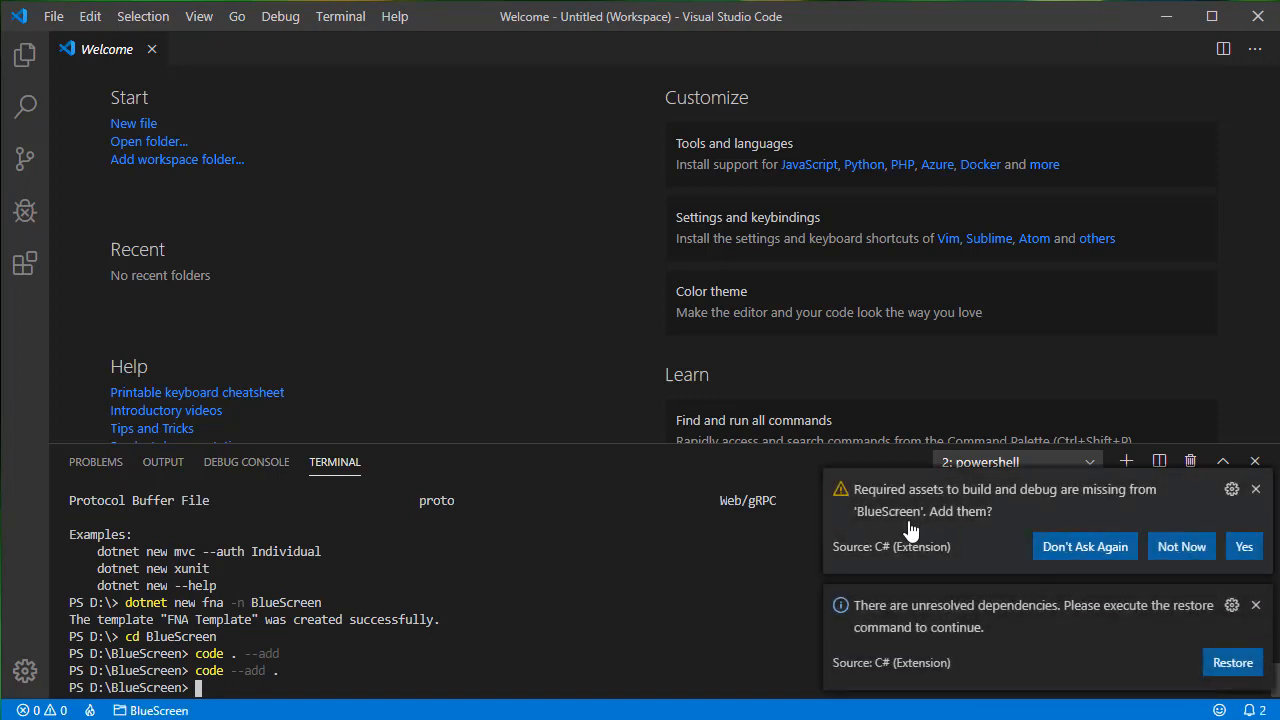
pyautogui.moveTo(970, 628)
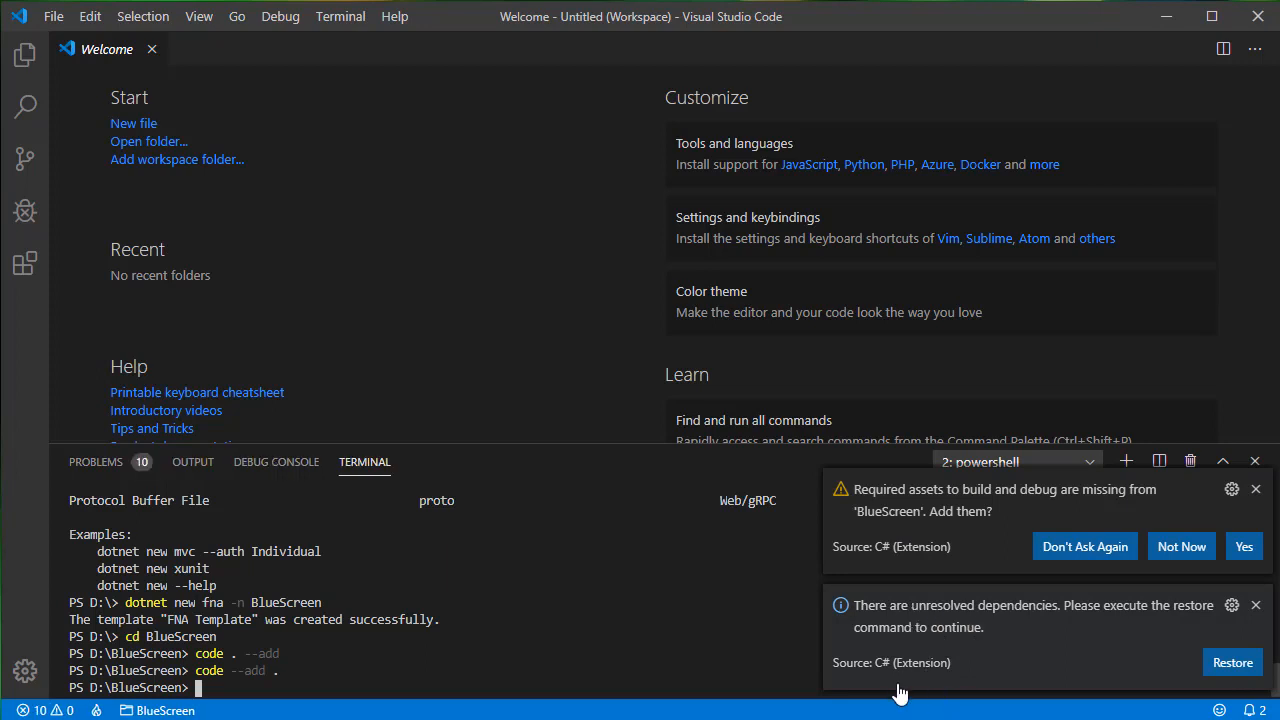
pyautogui.moveTo(1094, 666)
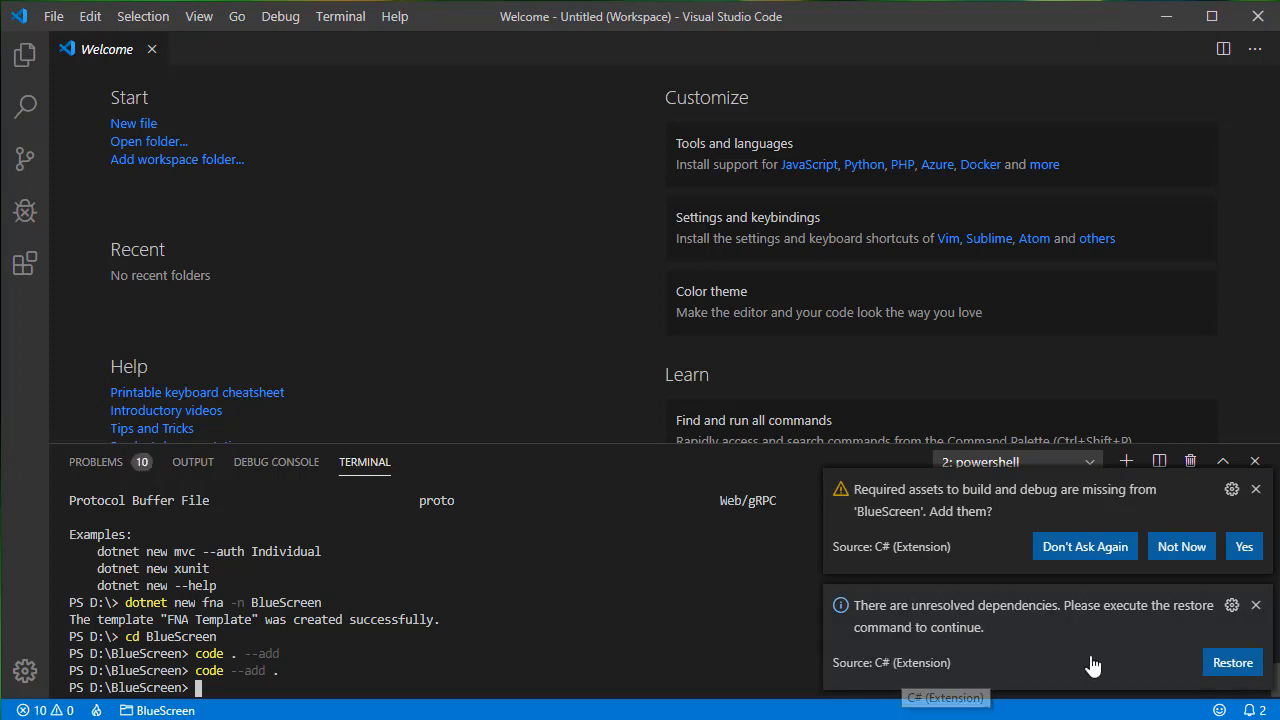
pyautogui.moveTo(1240, 685)
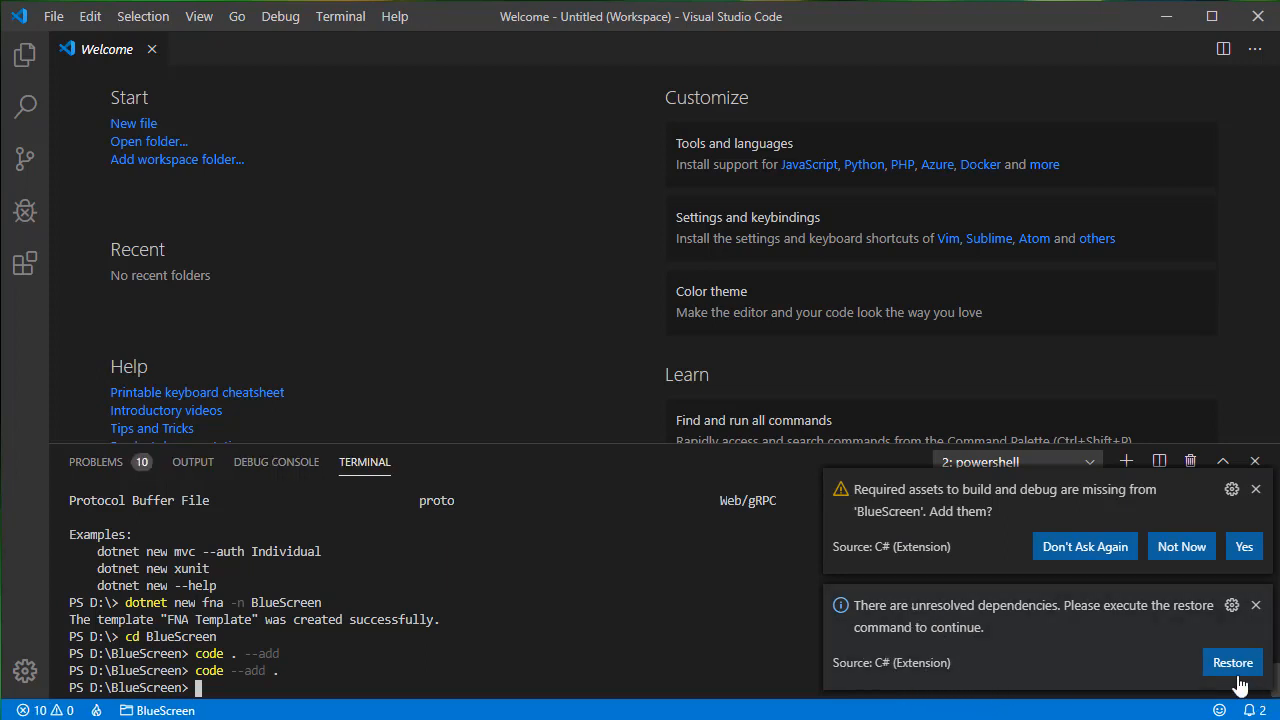
# Accept the C# extension's Restore prompt for BlueScreen's unresolved dependencies.
pyautogui.click(1232, 662)
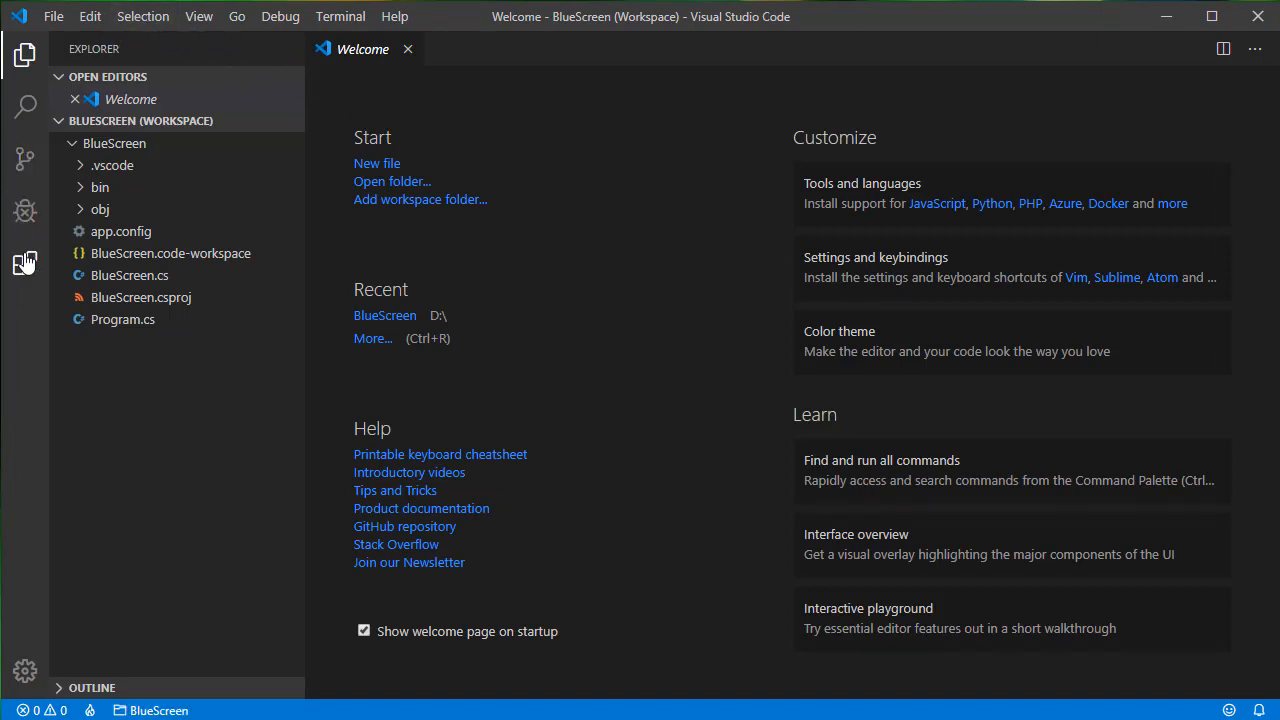
# View the C# extension's details, then open Program.cs from the Explorer.
pyautogui.click(25, 262)
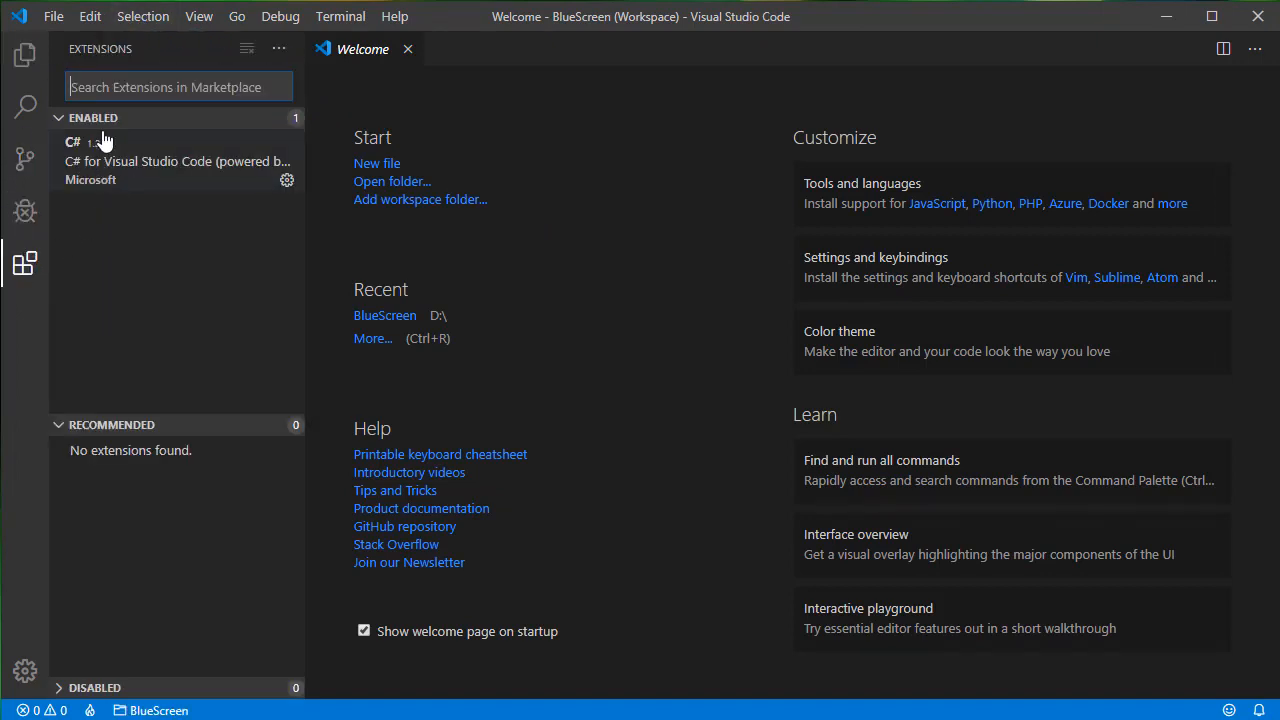
pyautogui.click(178, 160)
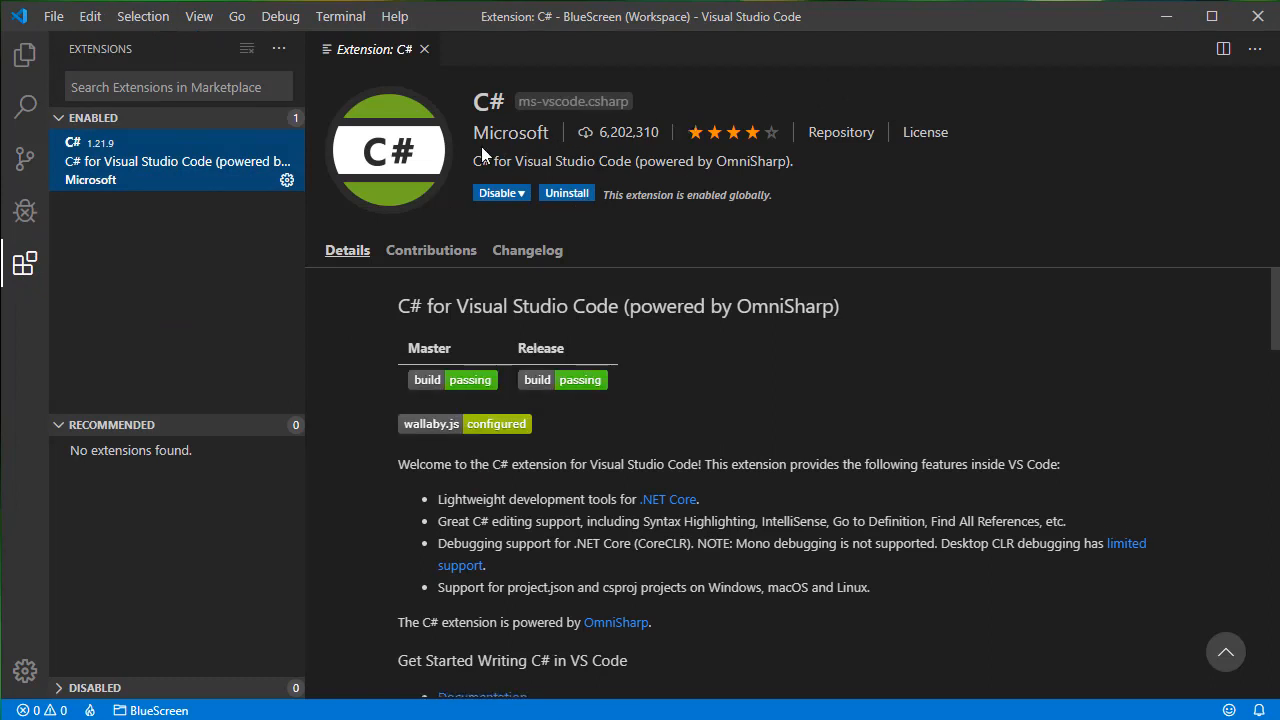
pyautogui.moveTo(125, 183)
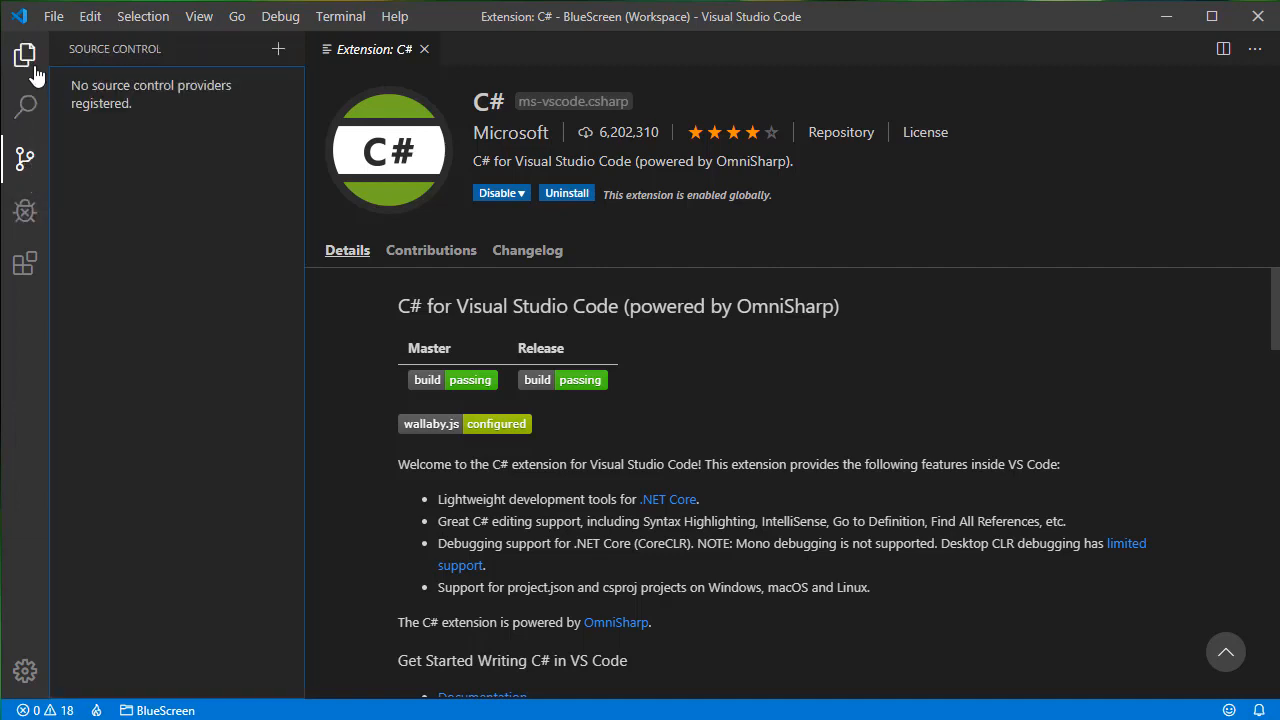
pyautogui.click(25, 55)
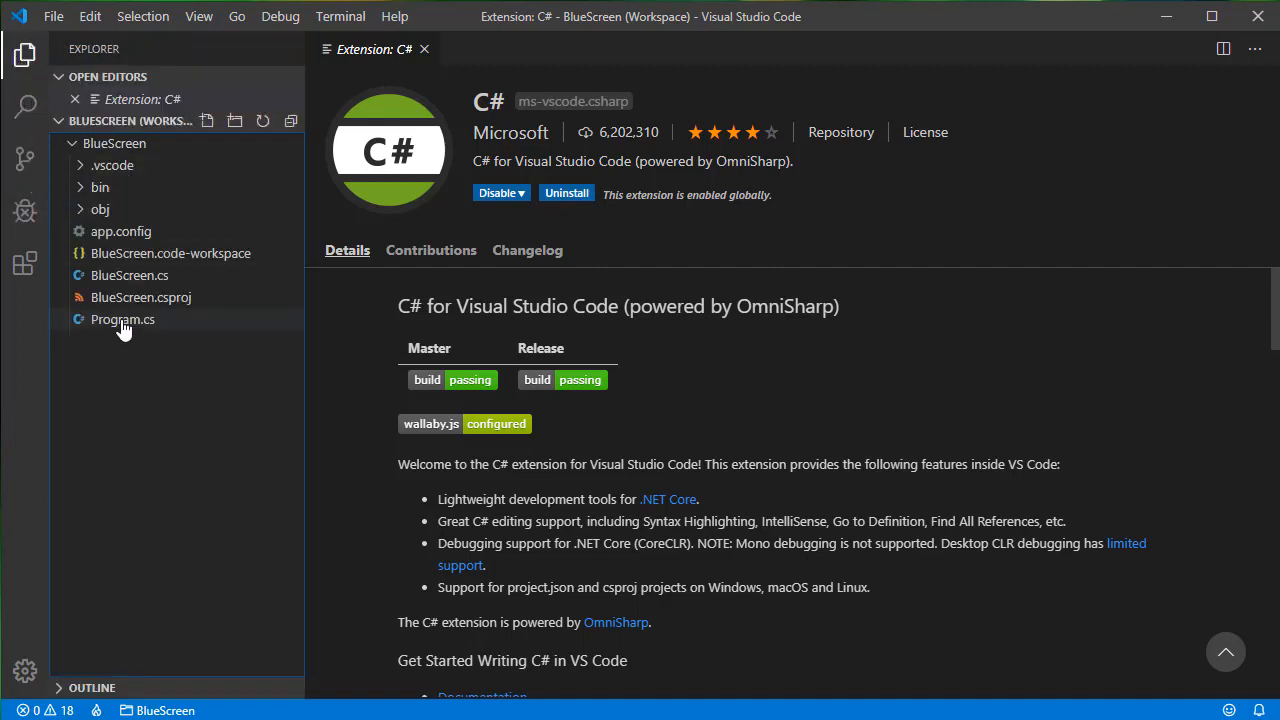
pyautogui.click(129, 275)
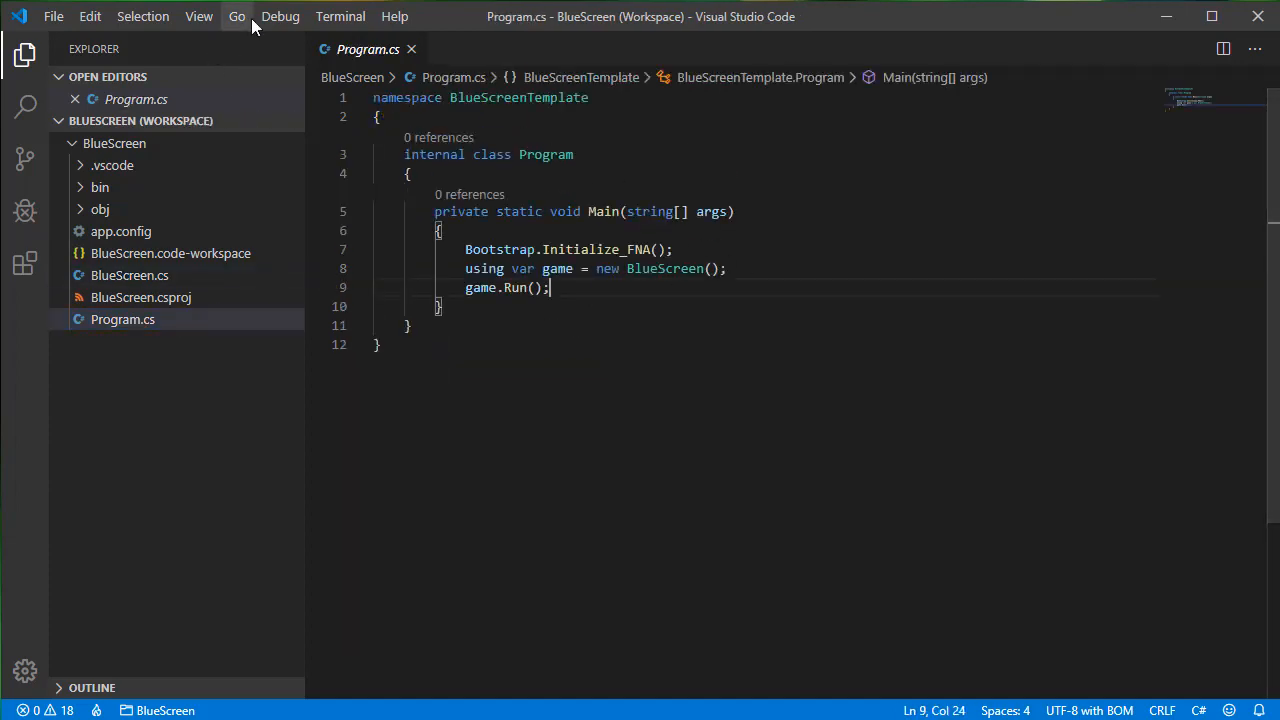
# Start debugging the BlueScreen game and show the output for the project loading warning.
pyautogui.click(280, 16)
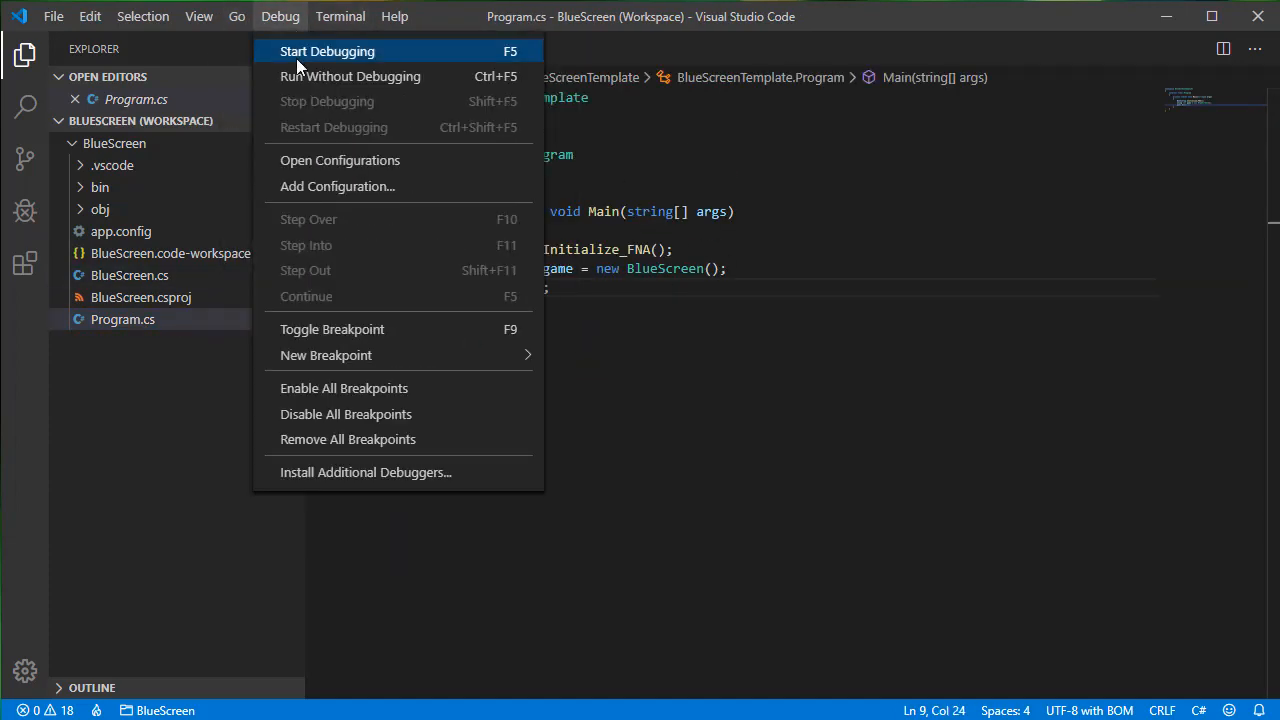
pyautogui.click(327, 51)
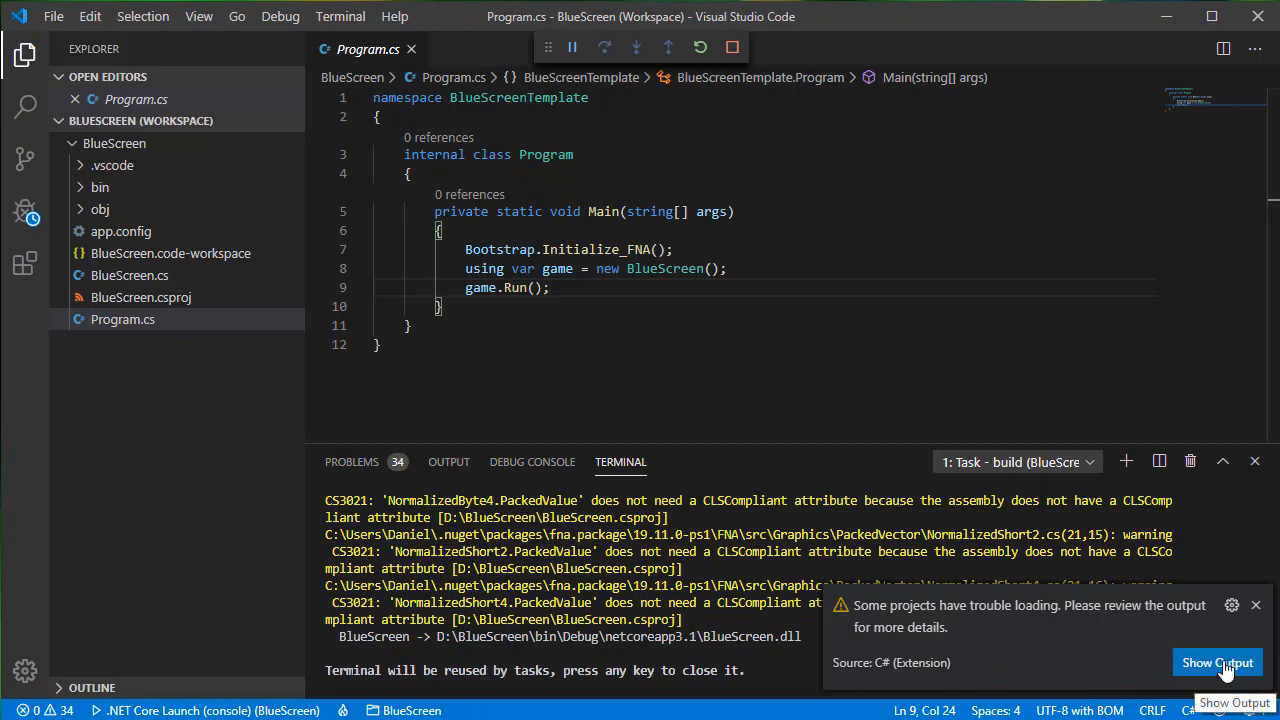
pyautogui.click(532, 461)
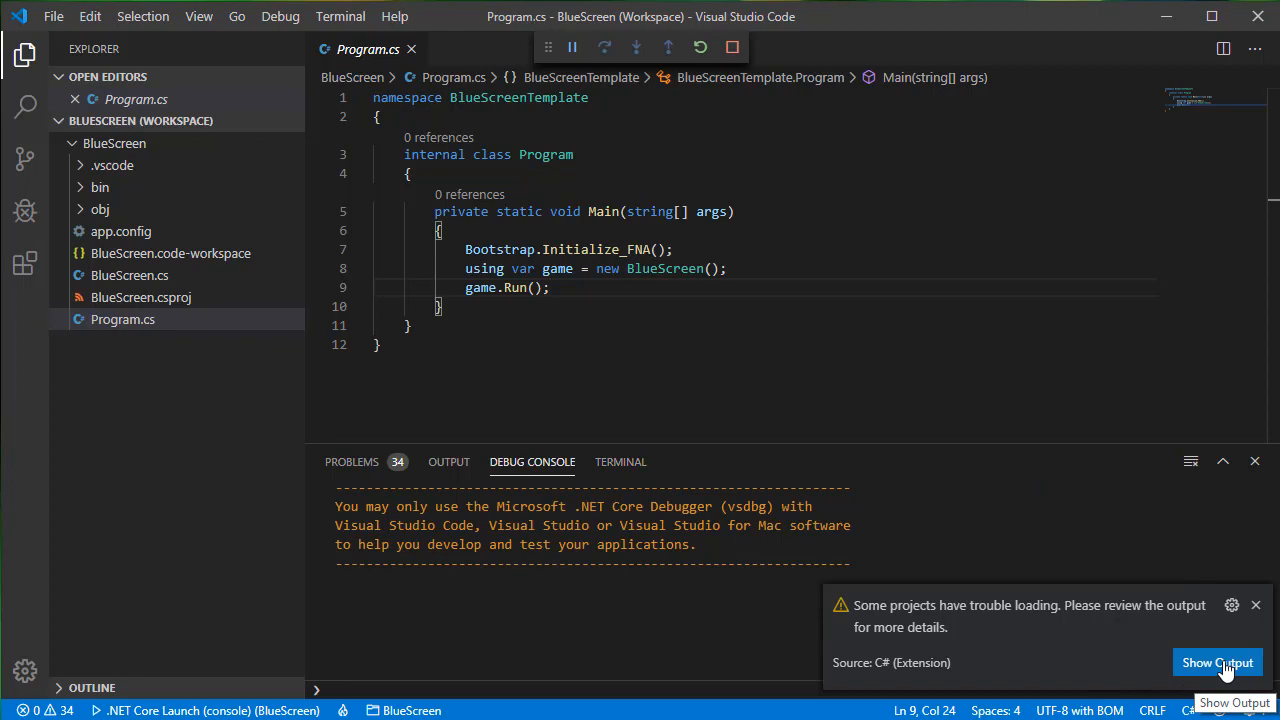
pyautogui.click(1217, 662)
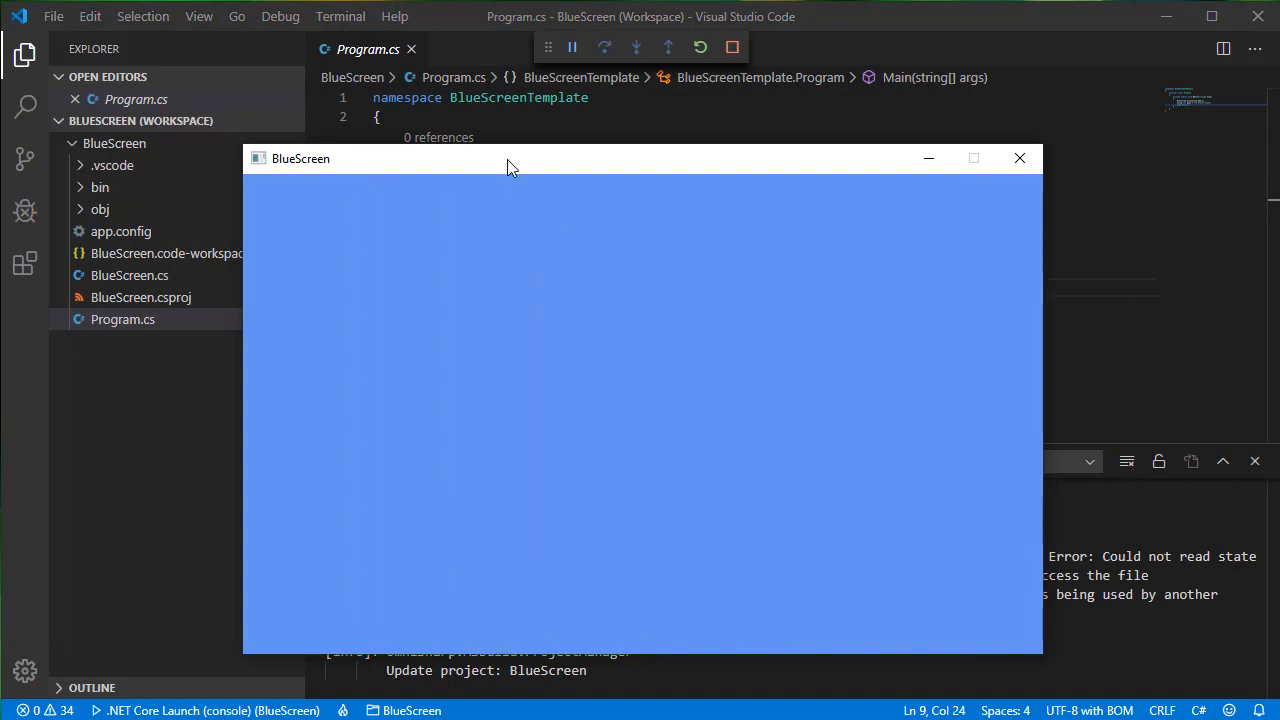
# Drag the running BlueScreen game window further right across the screen.
pyautogui.moveTo(510, 158); pyautogui.dragTo(605, 139)
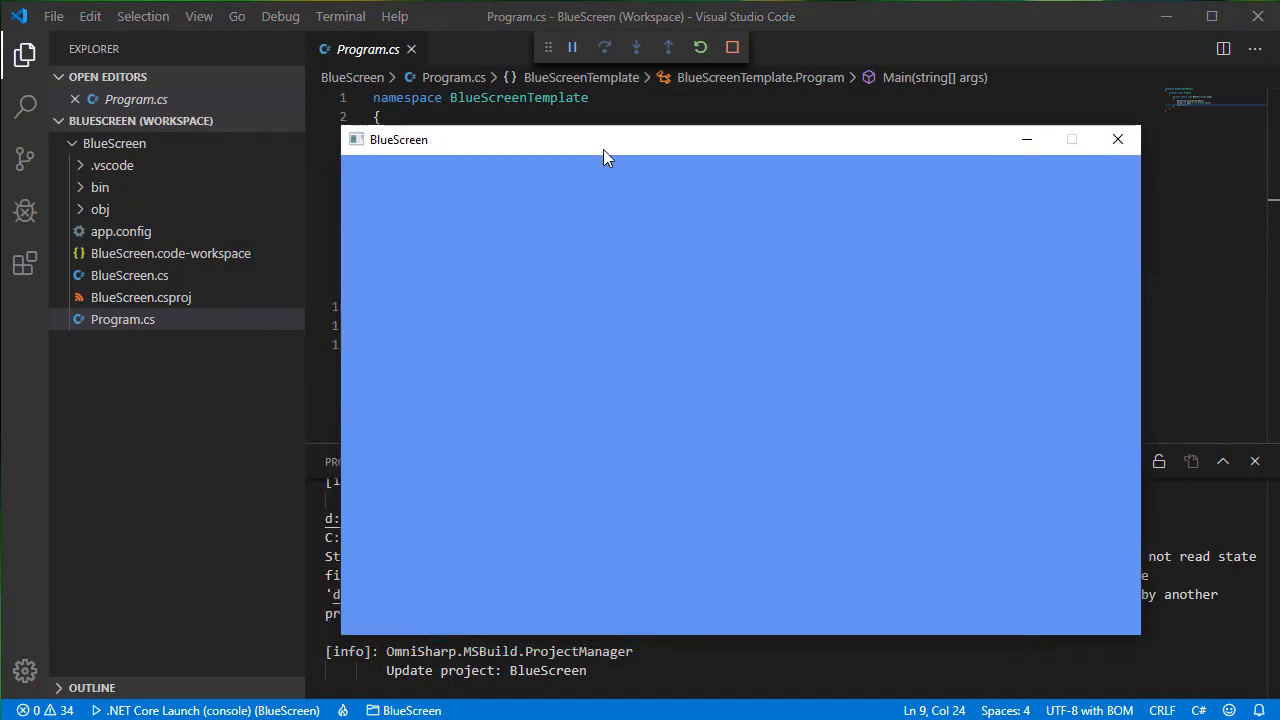
pyautogui.moveTo(603, 139); pyautogui.dragTo(606, 155)
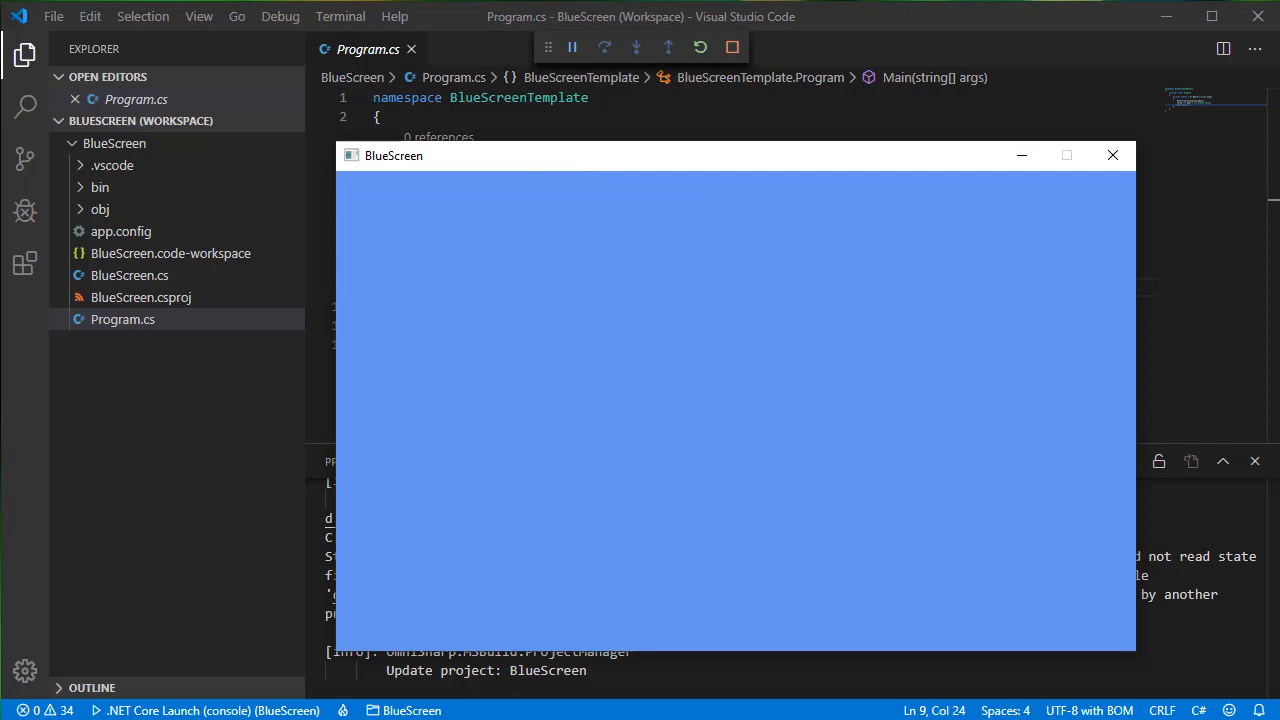
pyautogui.moveTo(430, 155); pyautogui.dragTo(442, 154)
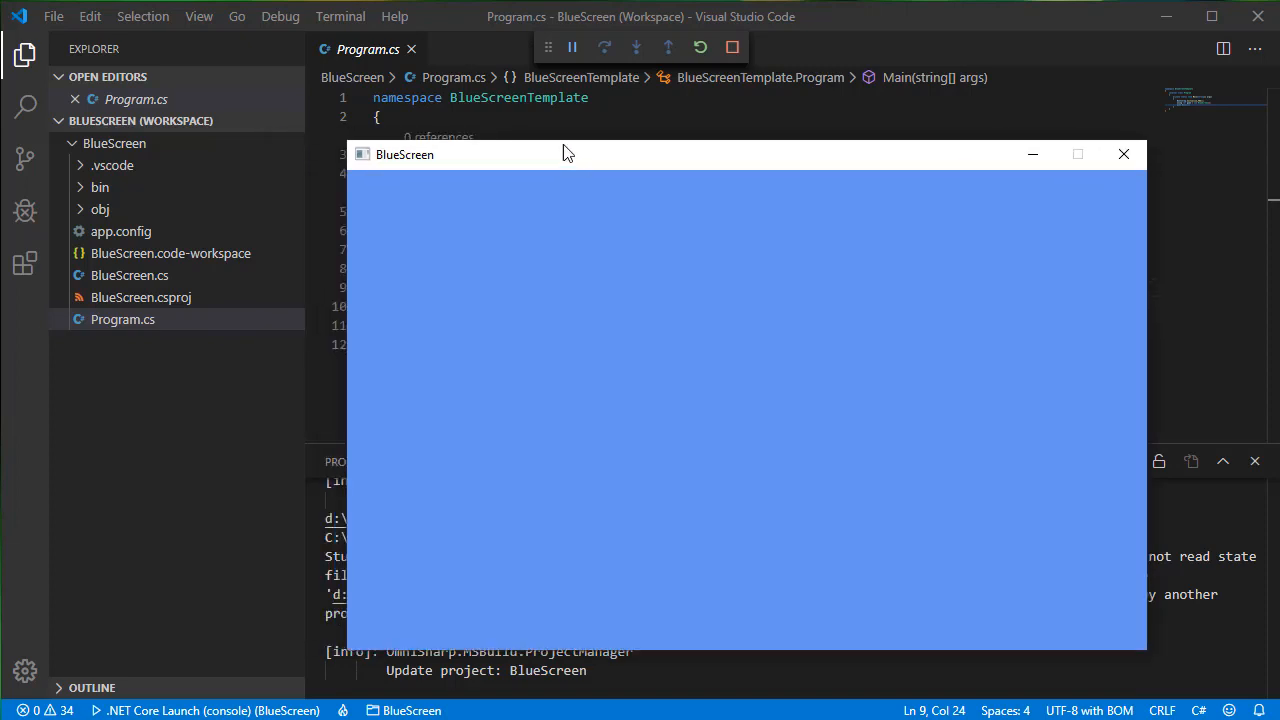
pyautogui.moveTo(568, 154); pyautogui.dragTo(599, 151)
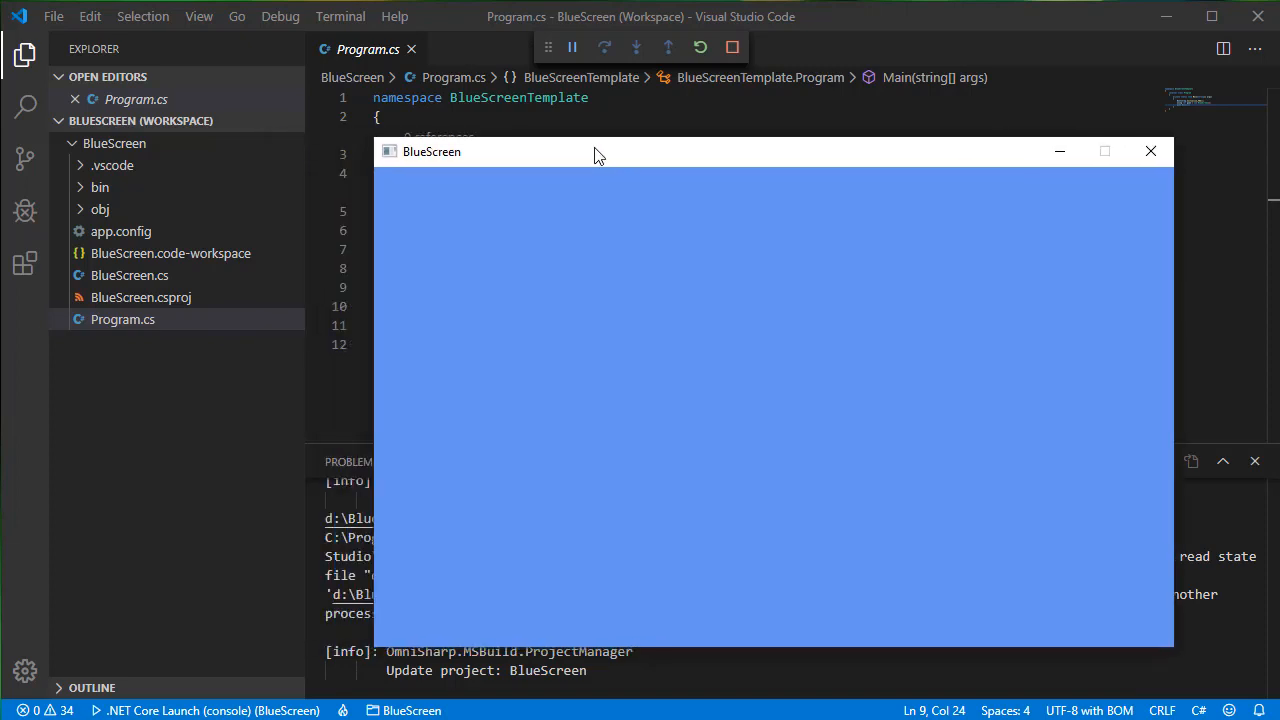
pyautogui.moveTo(595, 151); pyautogui.dragTo(655, 191)
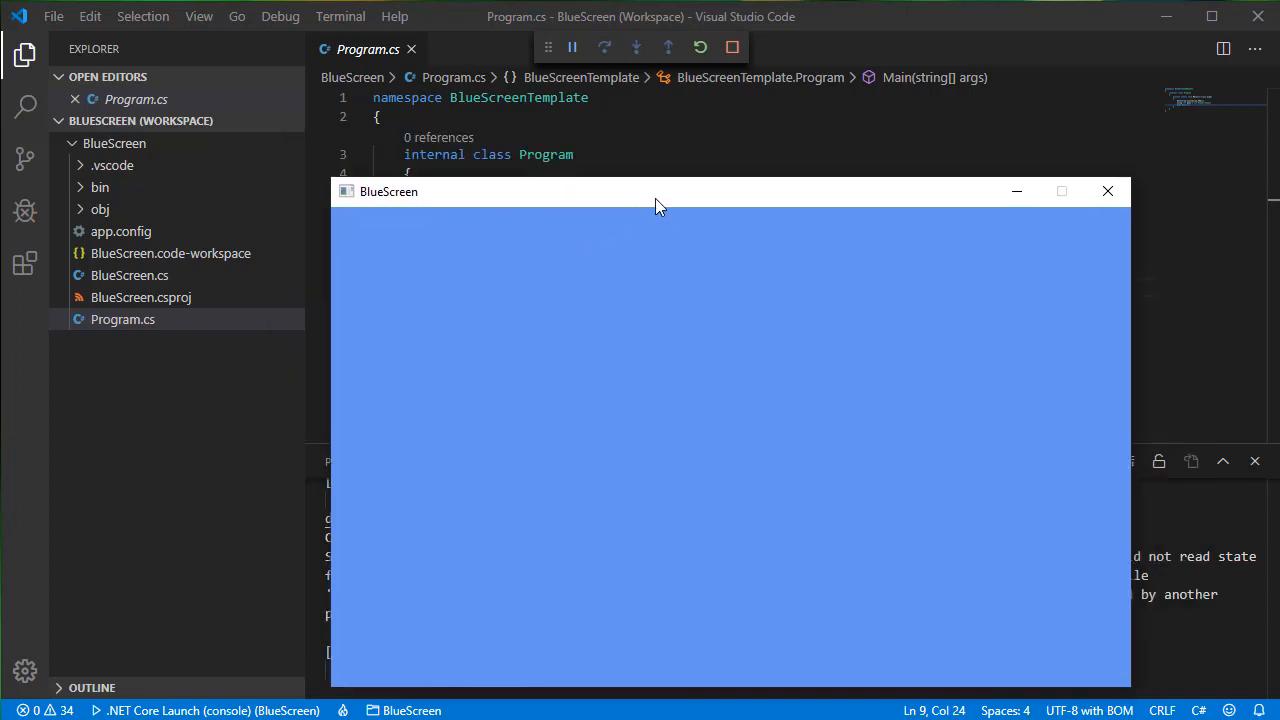
pyautogui.moveTo(660, 191); pyautogui.dragTo(693, 156)
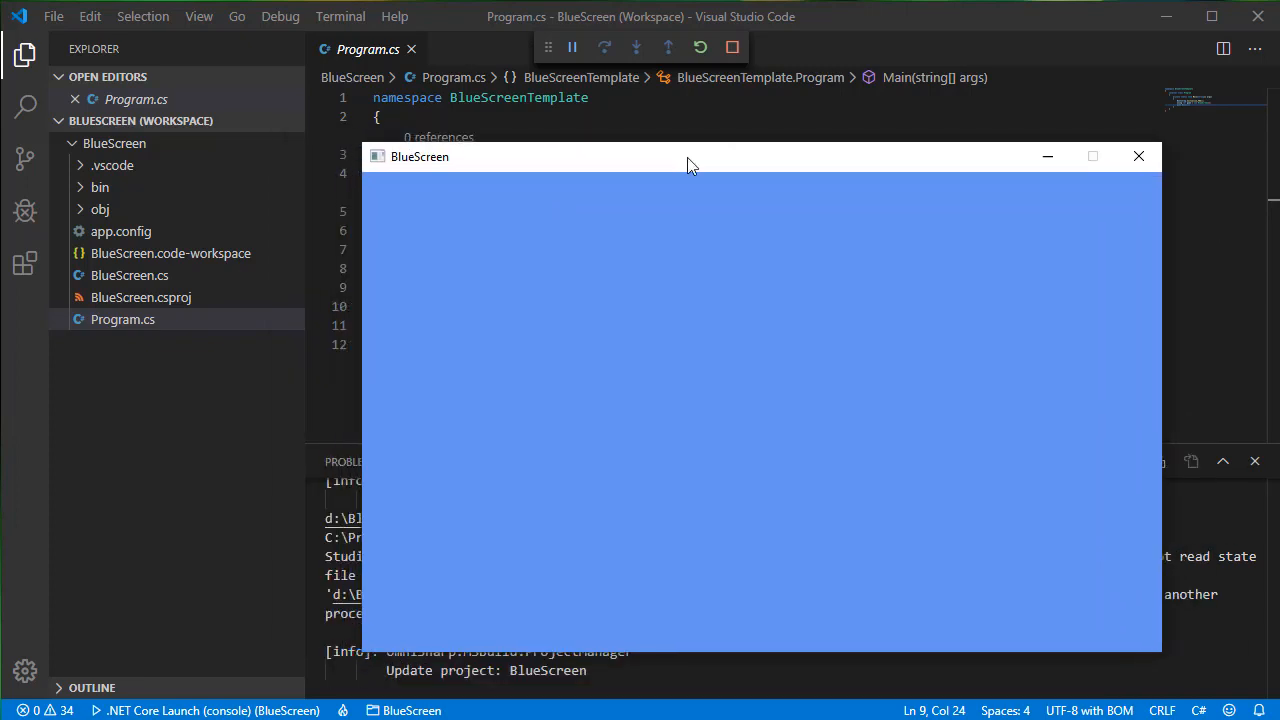
pyautogui.moveTo(690, 156); pyautogui.dragTo(645, 164)
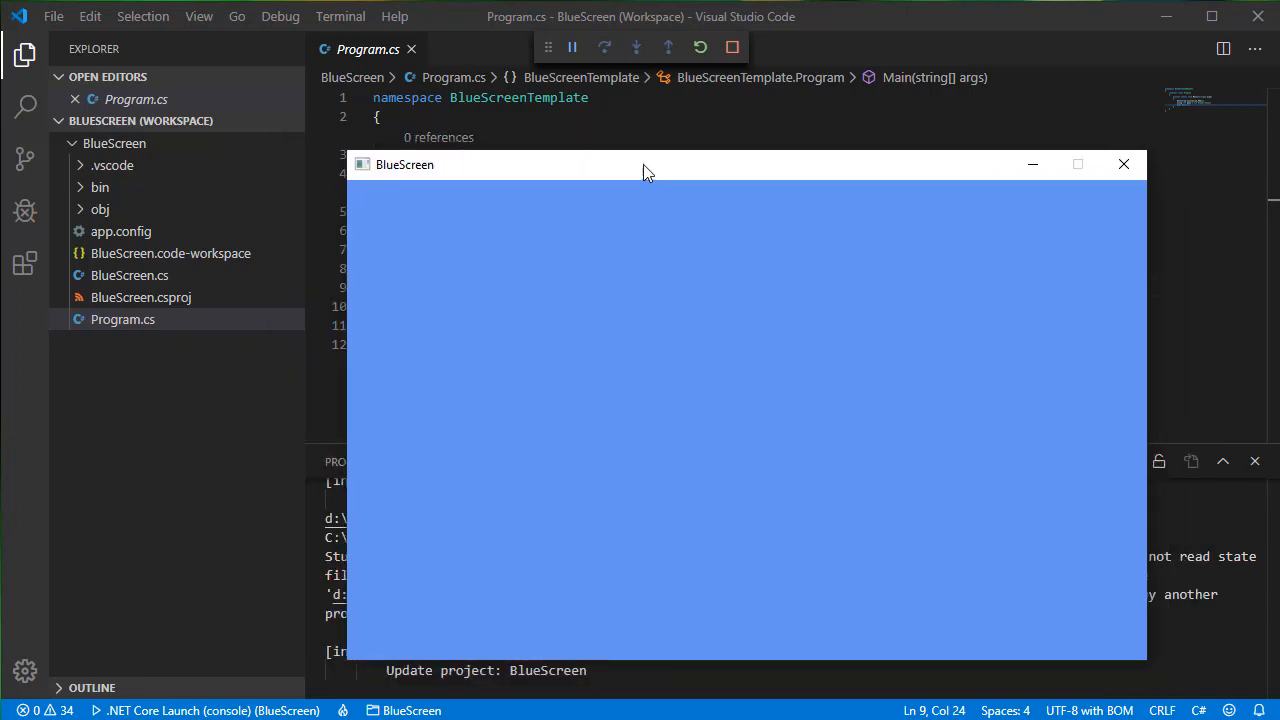
pyautogui.moveTo(647, 164); pyautogui.dragTo(660, 160)
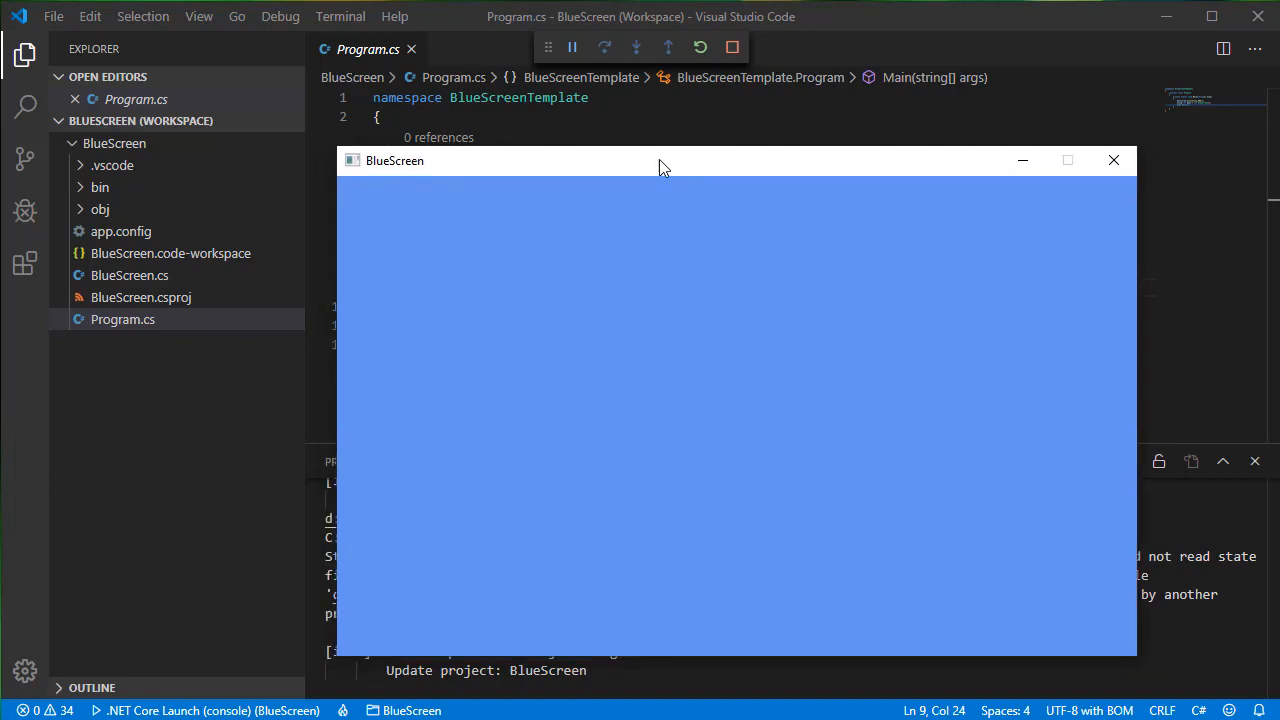
pyautogui.moveTo(660, 160); pyautogui.dragTo(710, 149)
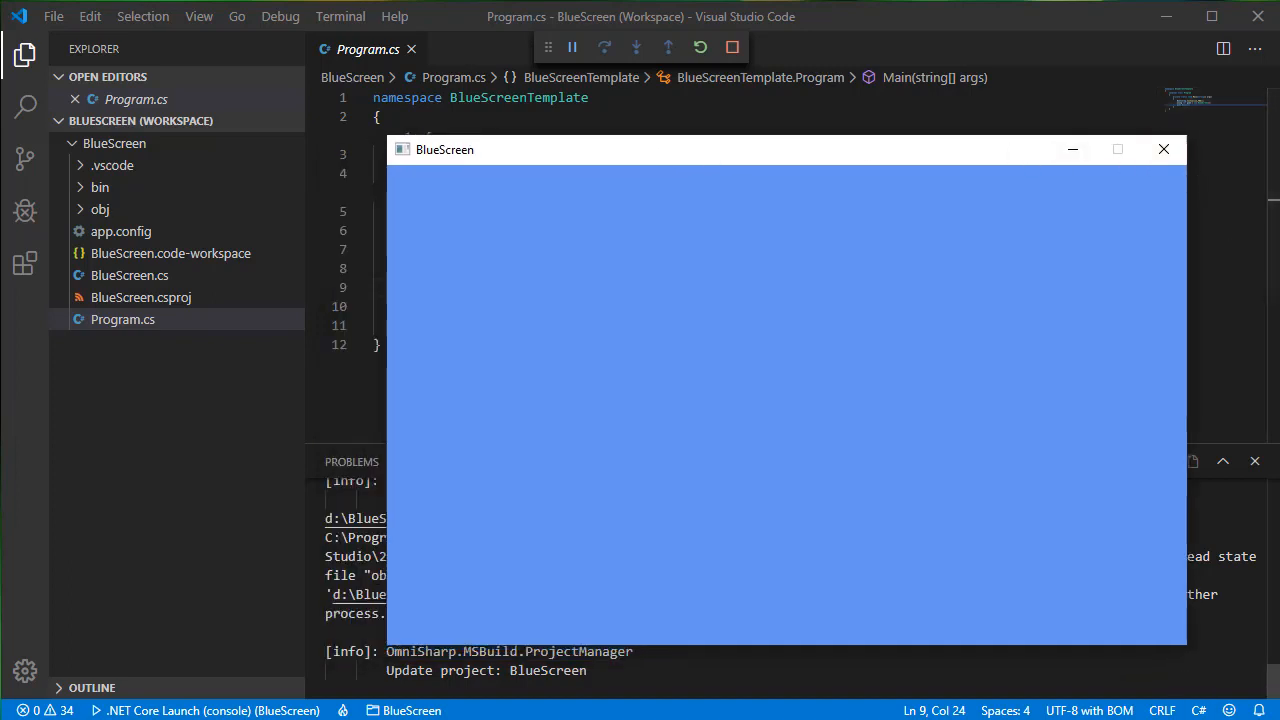